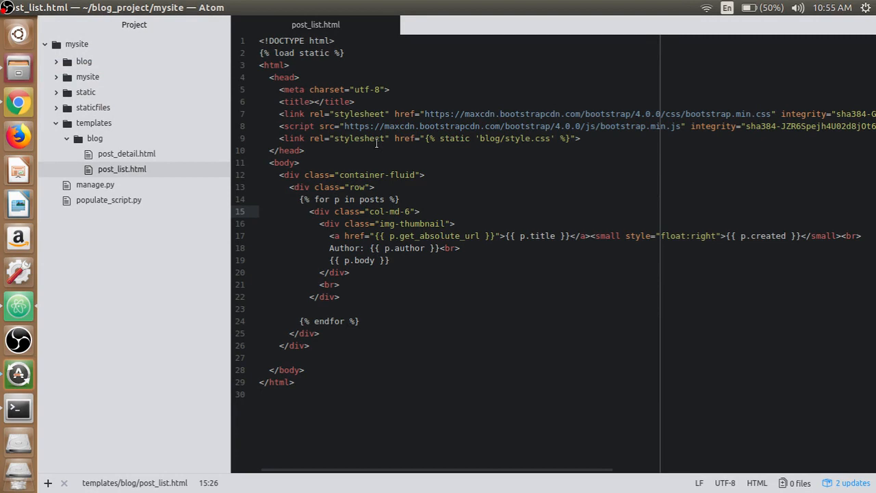
{"action": "mouse_move", "coordinate": [401, 114]}
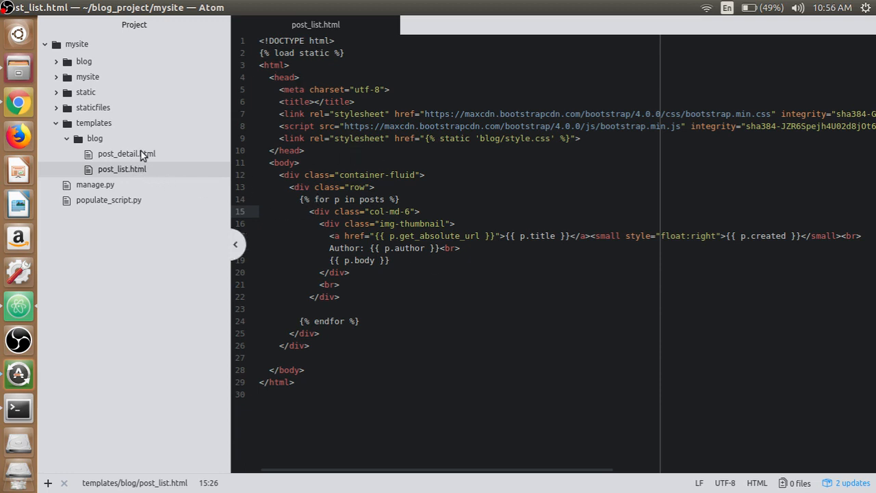
Open post_detail.html from the tree, review its code, then return to post_list.html
{"action": "left_click", "coordinate": [127, 153]}
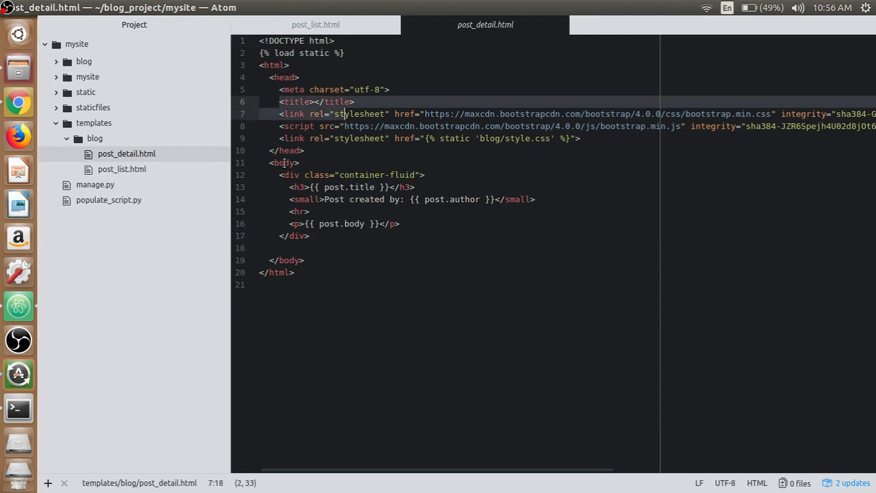
{"action": "left_click", "coordinate": [338, 175]}
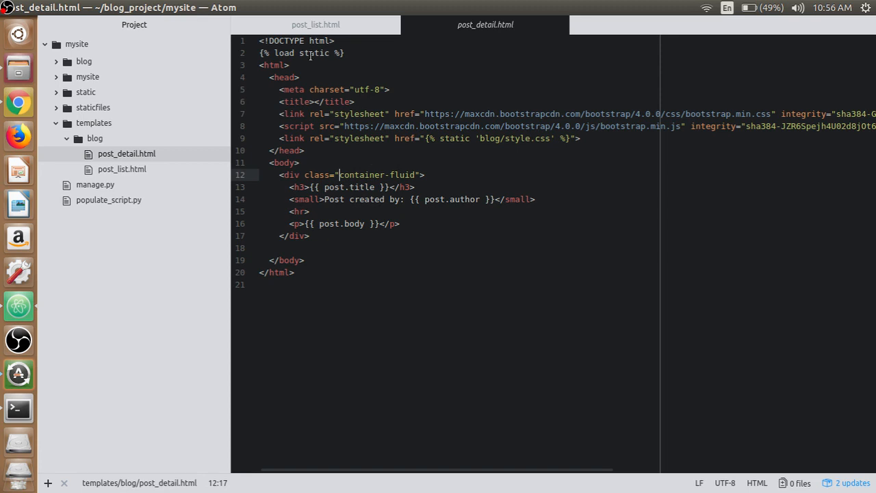
{"action": "left_click", "coordinate": [316, 25]}
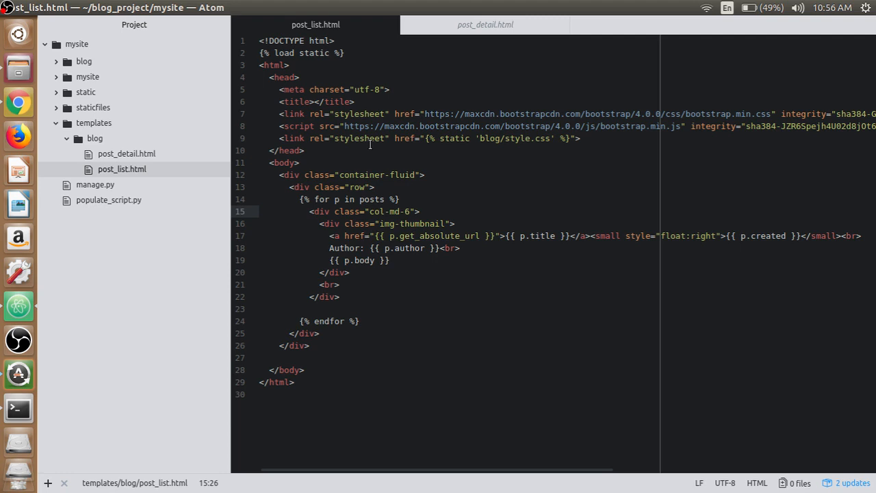
{"action": "left_click", "coordinate": [385, 211]}
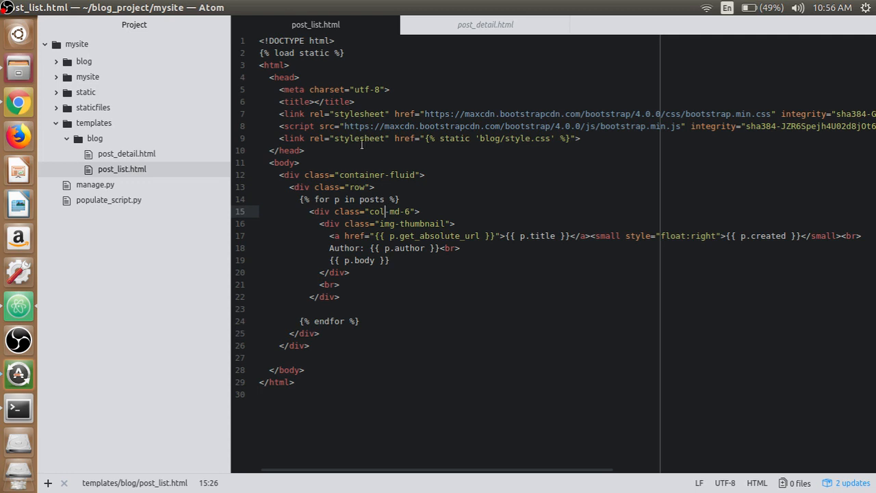
Create a new empty templates/blog/base.html file and open it
{"action": "right_click", "coordinate": [95, 138]}
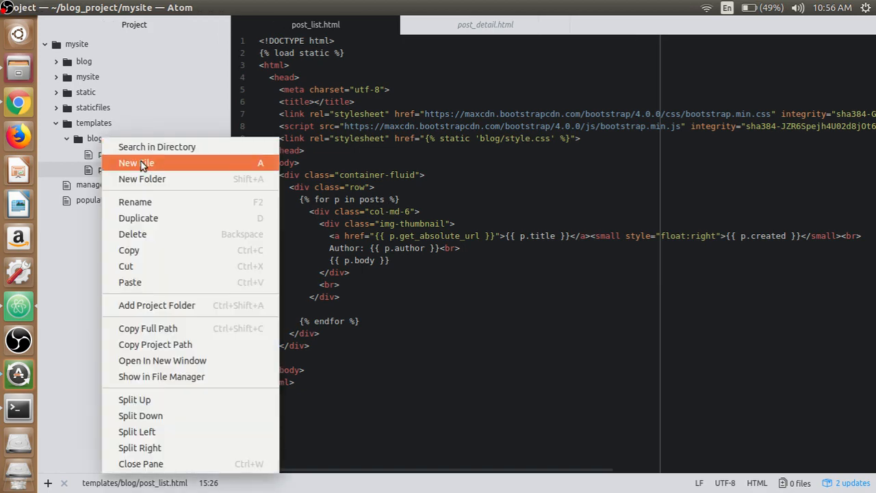
{"action": "left_click", "coordinate": [135, 162]}
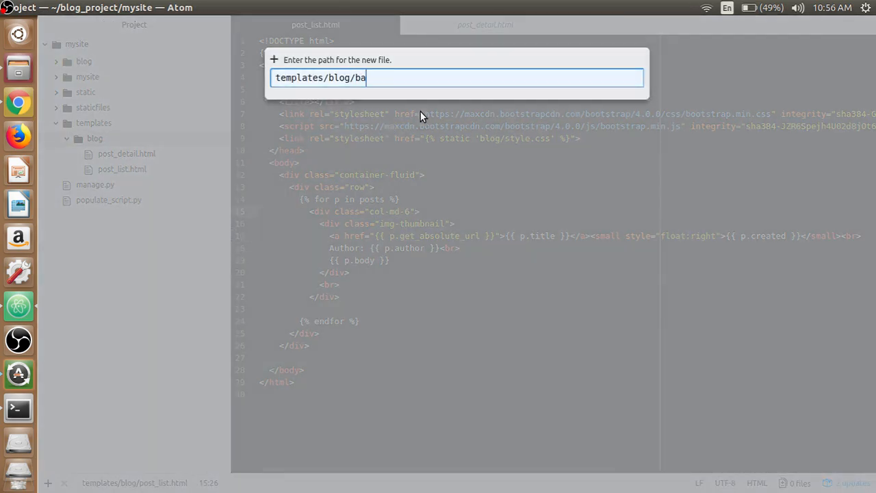
{"action": "key", "text": "Return"}
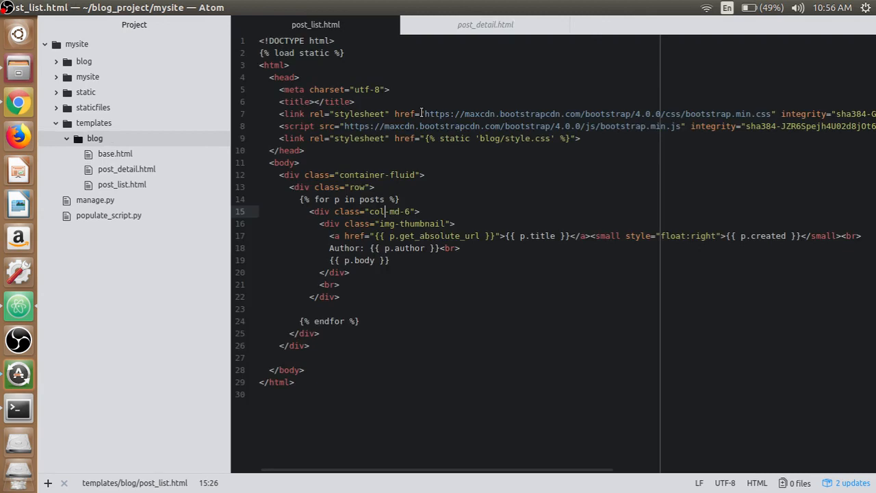
{"action": "left_click", "coordinate": [115, 153]}
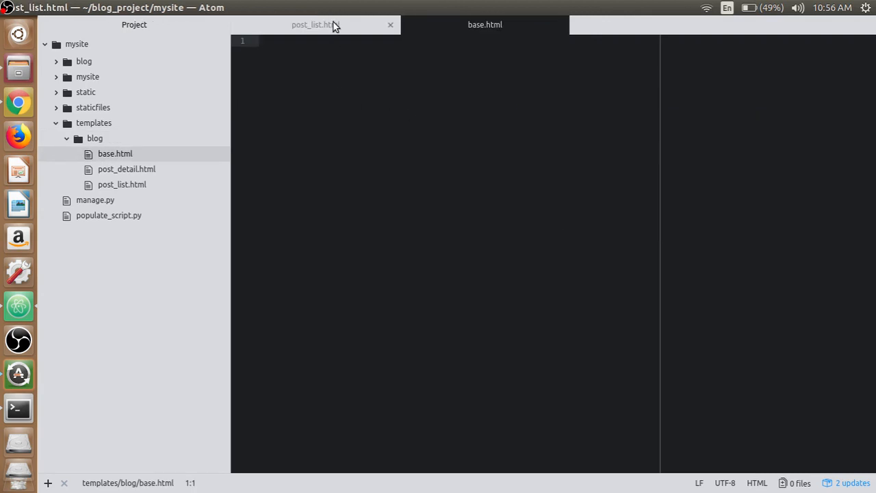
Copy all of post_list.html's markup into base.html
{"action": "left_click", "coordinate": [315, 24]}
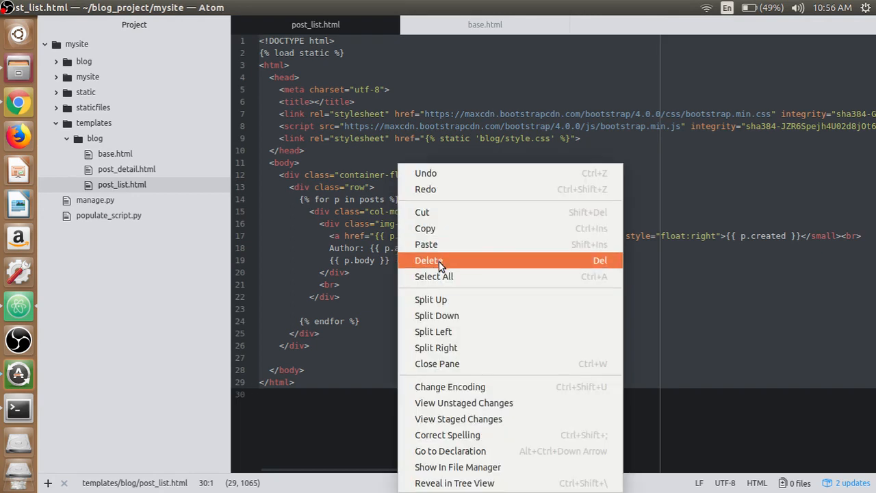
{"action": "left_click", "coordinate": [474, 278]}
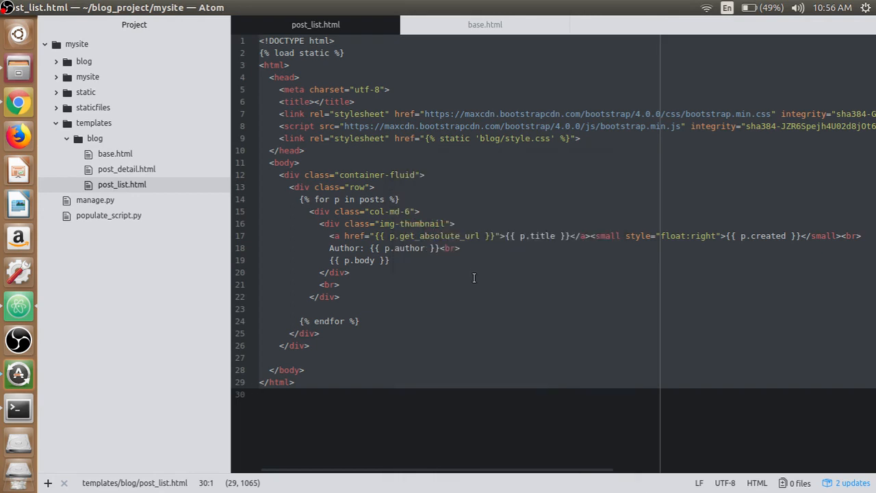
{"action": "left_click", "coordinate": [485, 25]}
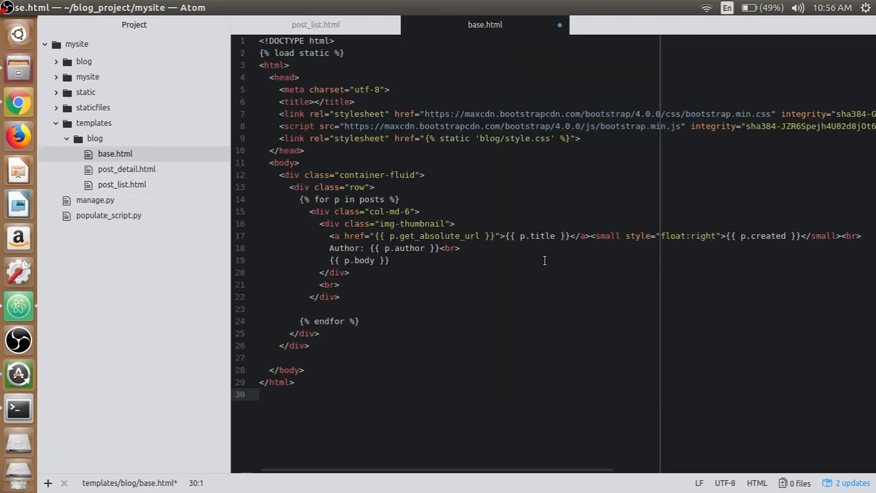
Swap base.html's post loop for an empty {% block content %}{% endblock %} pair and save
{"action": "key", "text": "ctrl+s"}
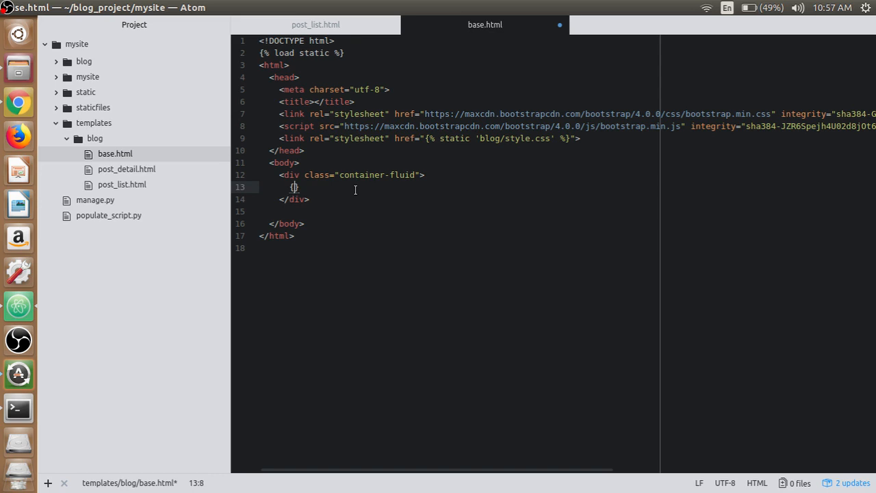
{"action": "type", "text": "{% %}"}
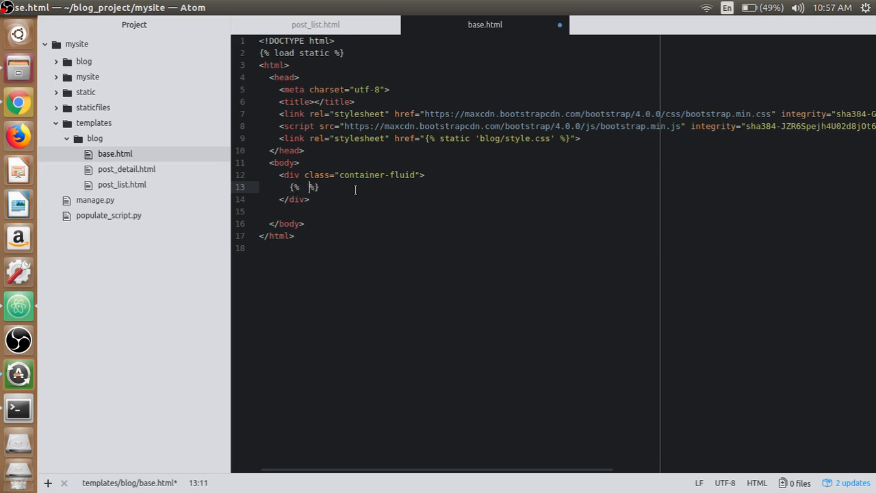
{"action": "key", "text": "backspace"}
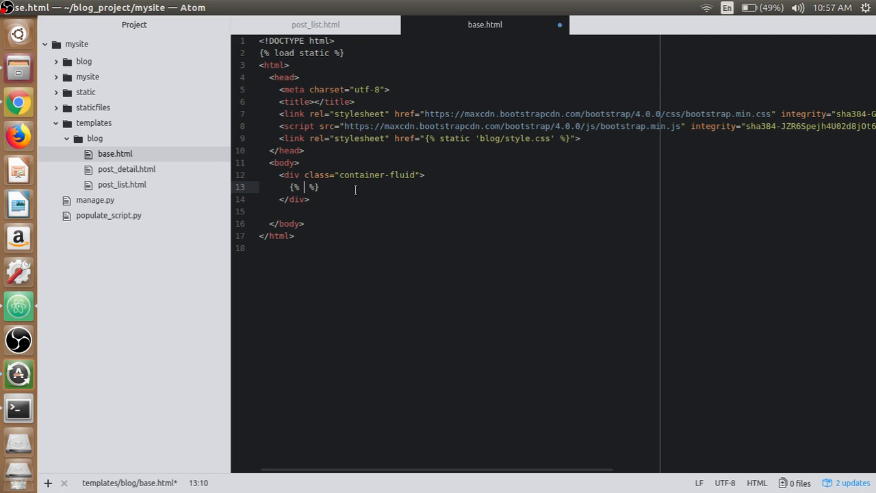
{"action": "type", "text": "block content"}
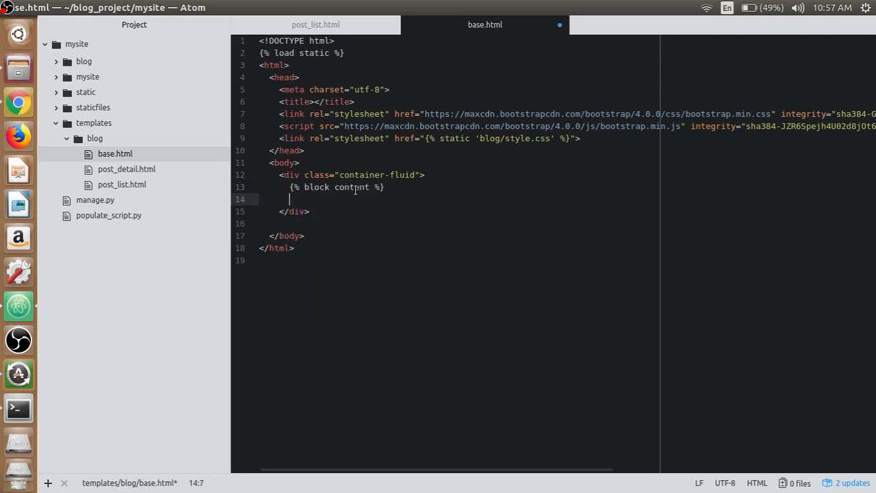
{"action": "type", "text": "{%  %}"}
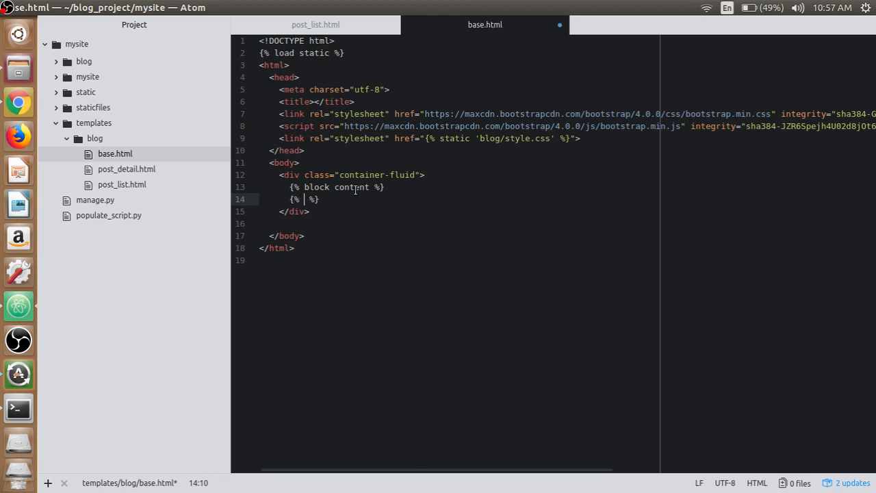
{"action": "type", "text": "endblock"}
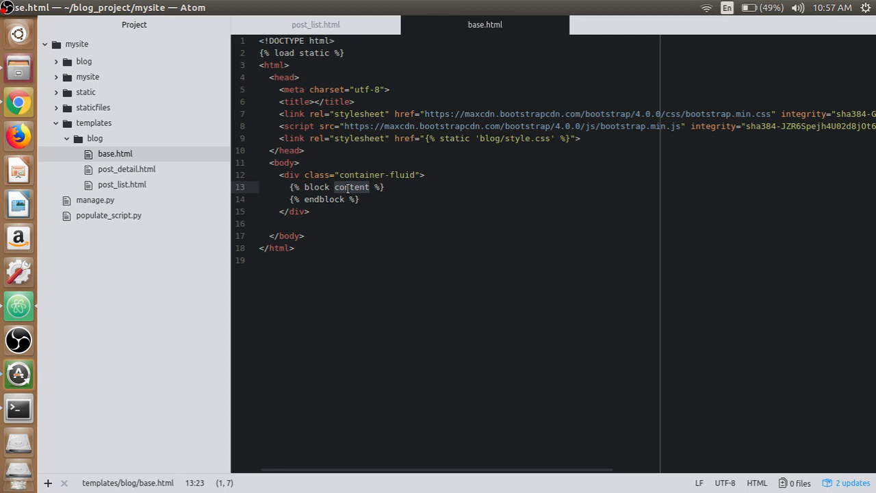
{"action": "left_click", "coordinate": [339, 199]}
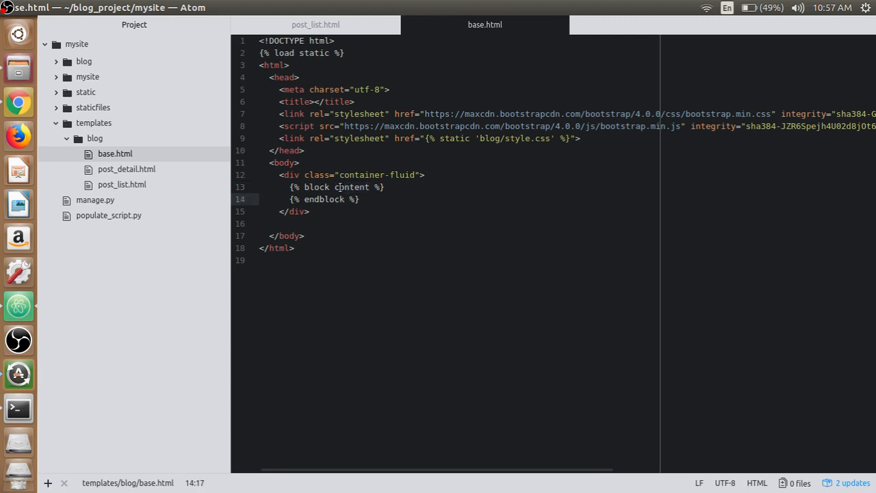
{"action": "left_click", "coordinate": [342, 186]}
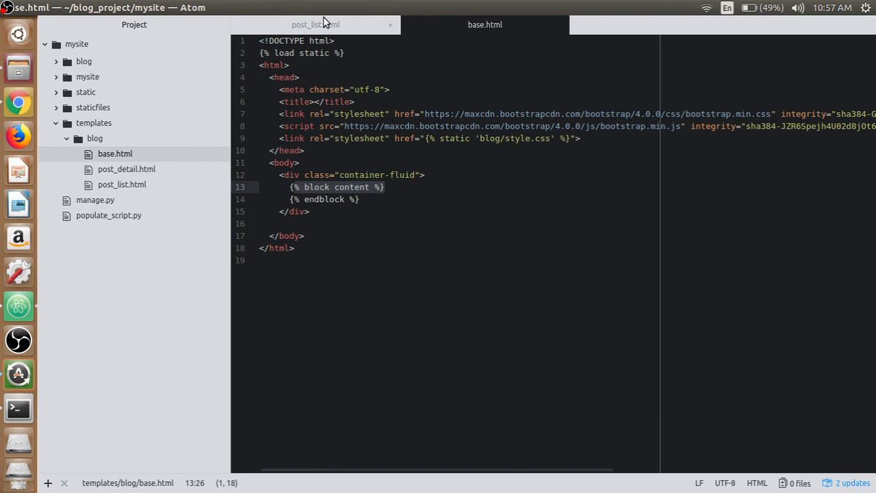
Begin a block content tag in post_list.html, checking base.html's block name
{"action": "left_click", "coordinate": [315, 25]}
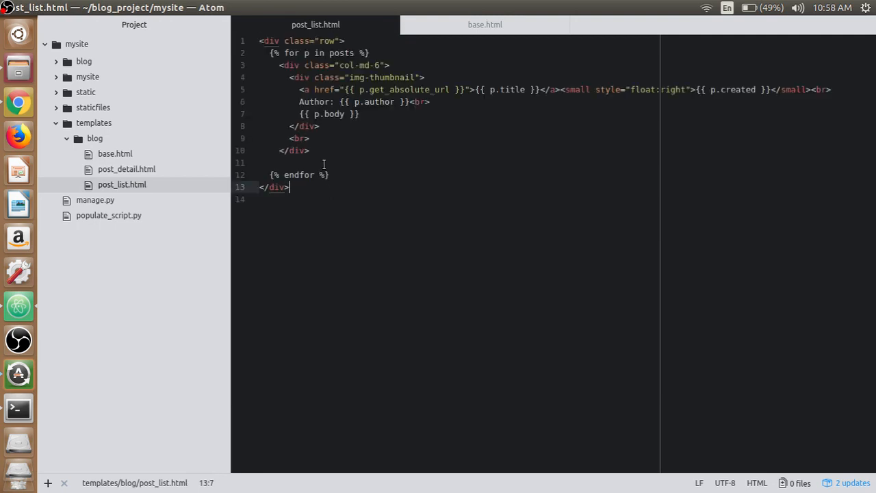
{"action": "left_click", "coordinate": [318, 53]}
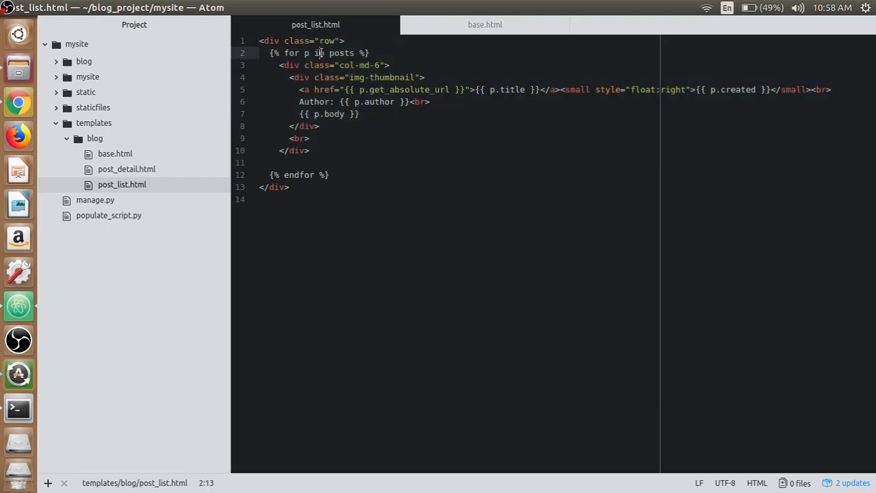
{"action": "left_click", "coordinate": [289, 187]}
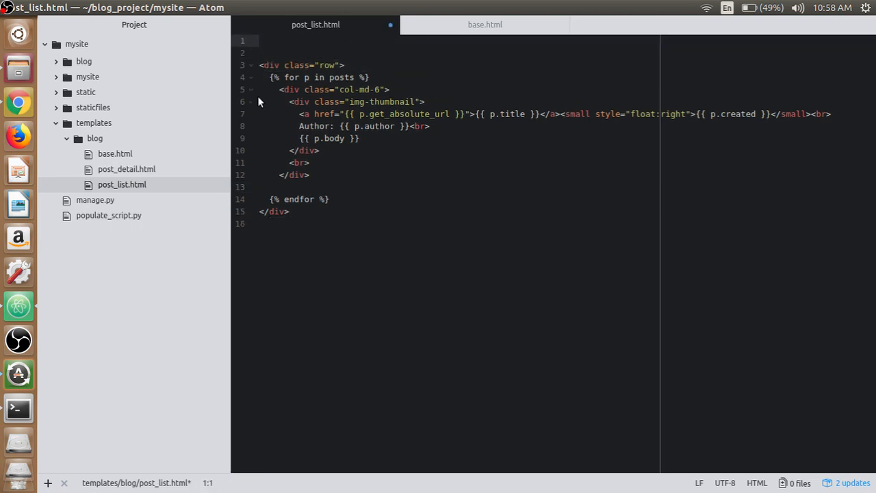
{"action": "type", "text": "{}"}
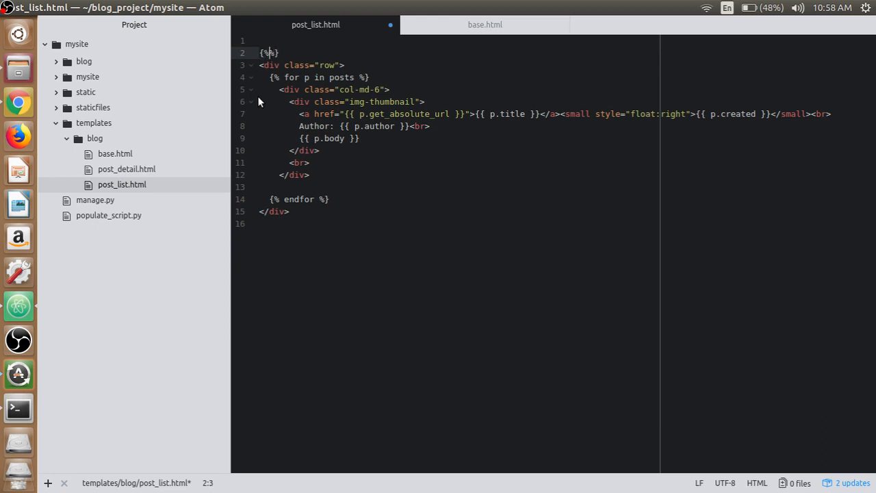
{"action": "type", "text": "blco"}
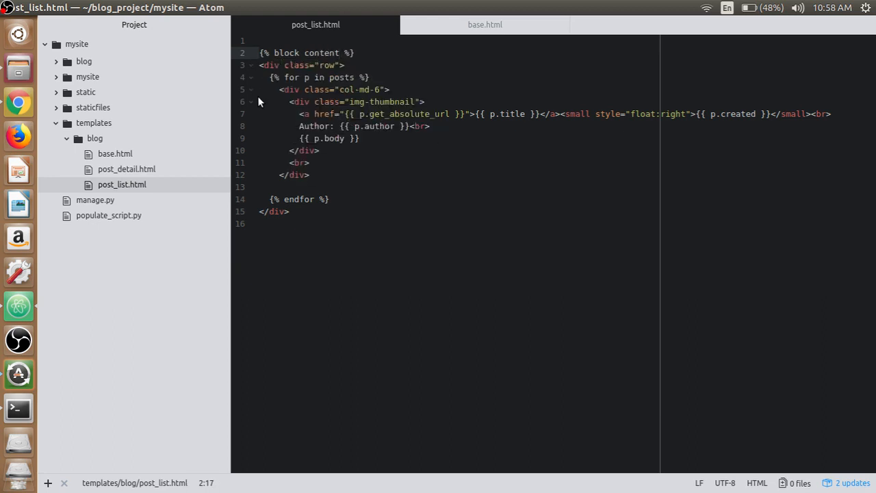
{"action": "left_click", "coordinate": [484, 25]}
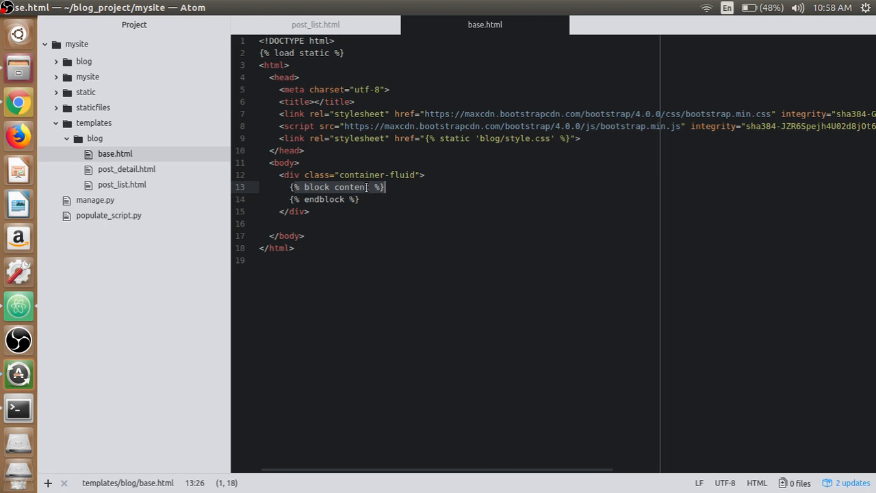
{"action": "left_click", "coordinate": [315, 25]}
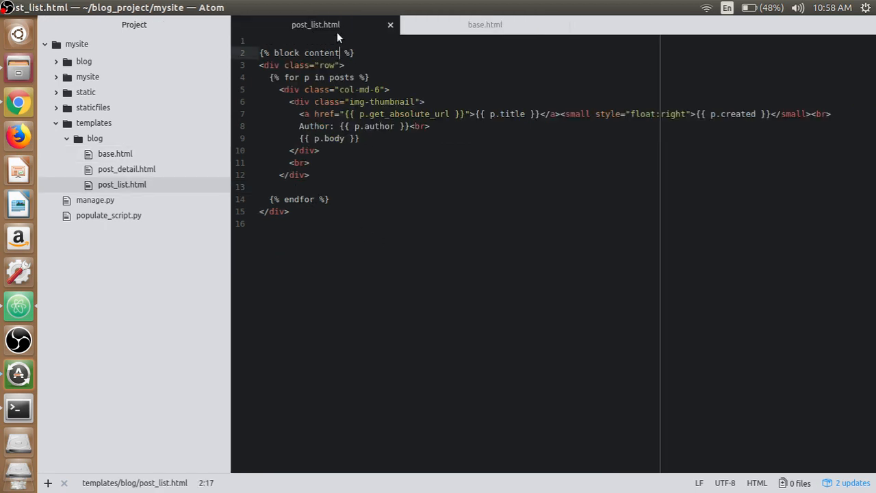
Add {% endblock %} after post_list.html's closing div and save
{"action": "left_click", "coordinate": [288, 212]}
{"action": "type", "text": "{%"}
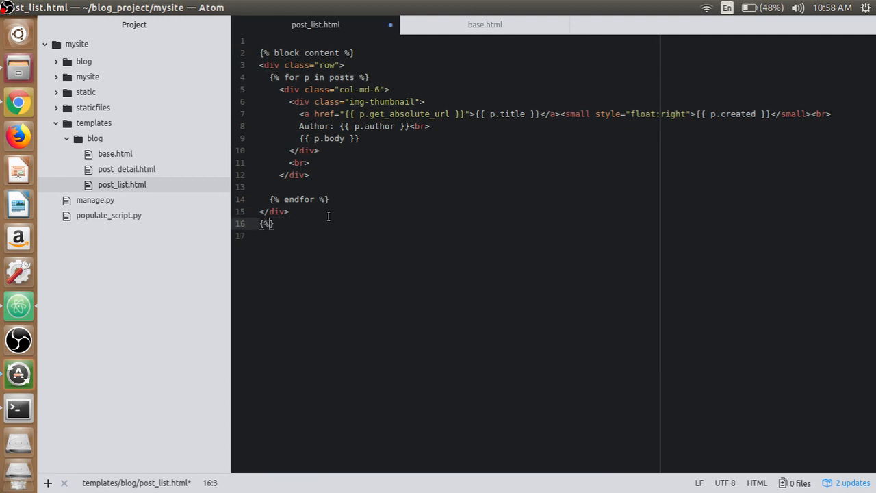
{"action": "type", "text": "end %"}
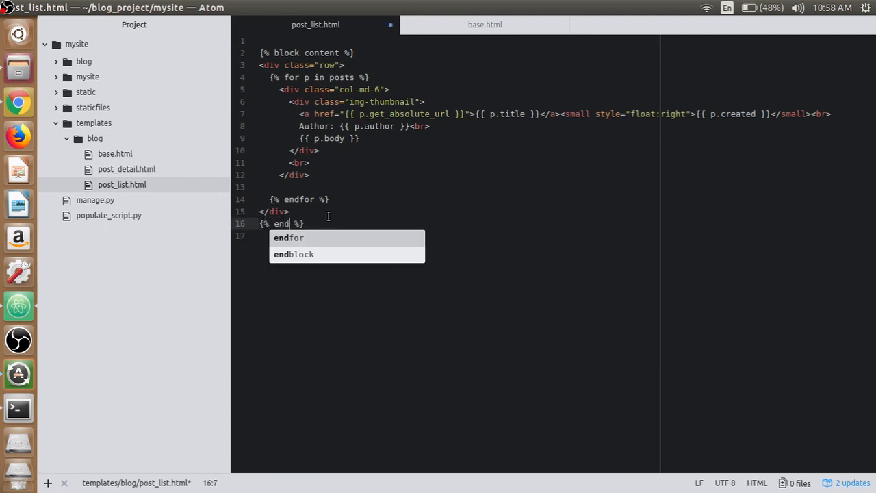
{"action": "left_click", "coordinate": [294, 254]}
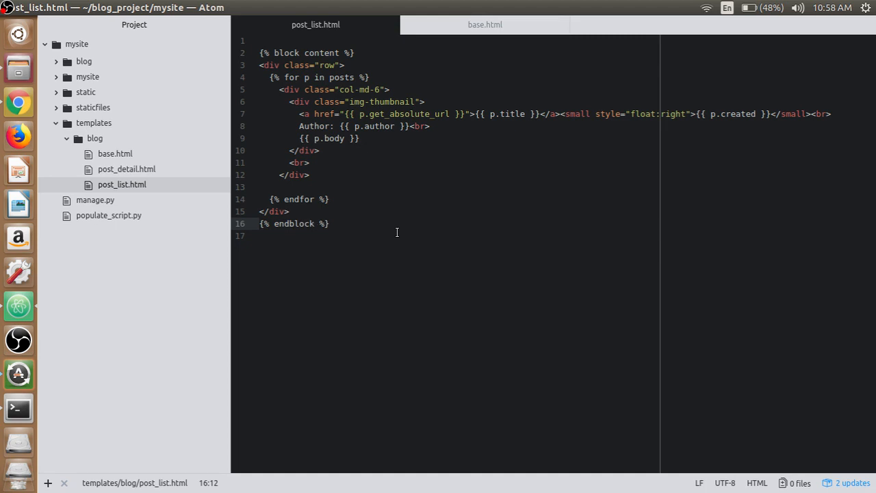
{"action": "left_click", "coordinate": [313, 223]}
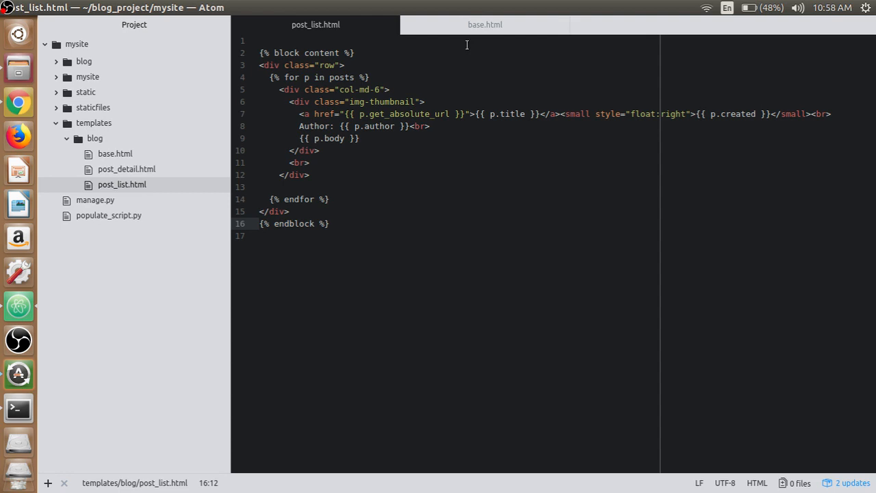
After rechecking base.html, start an extends tag at the top of post_list.html
{"action": "left_click", "coordinate": [484, 25]}
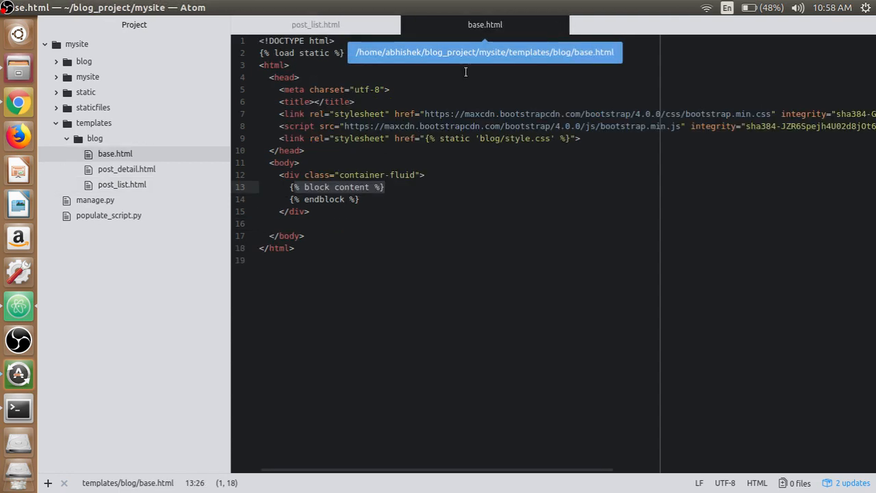
{"action": "left_click", "coordinate": [316, 25]}
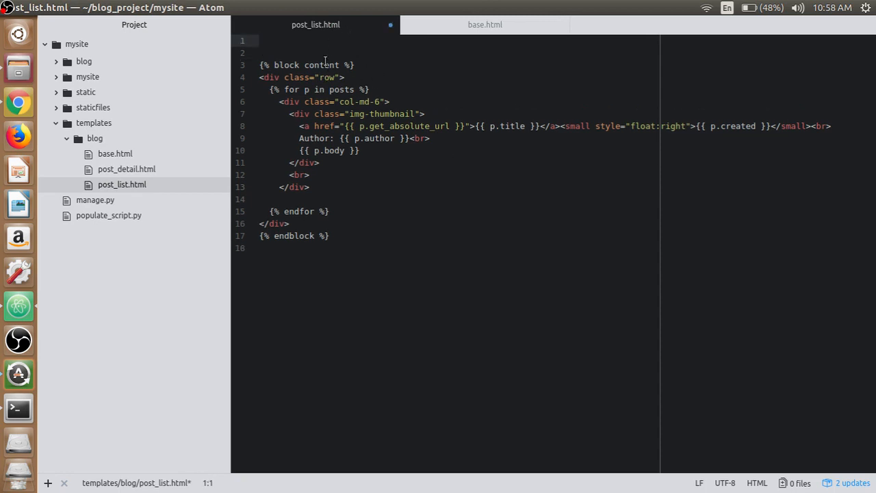
{"action": "left_click", "coordinate": [260, 41]}
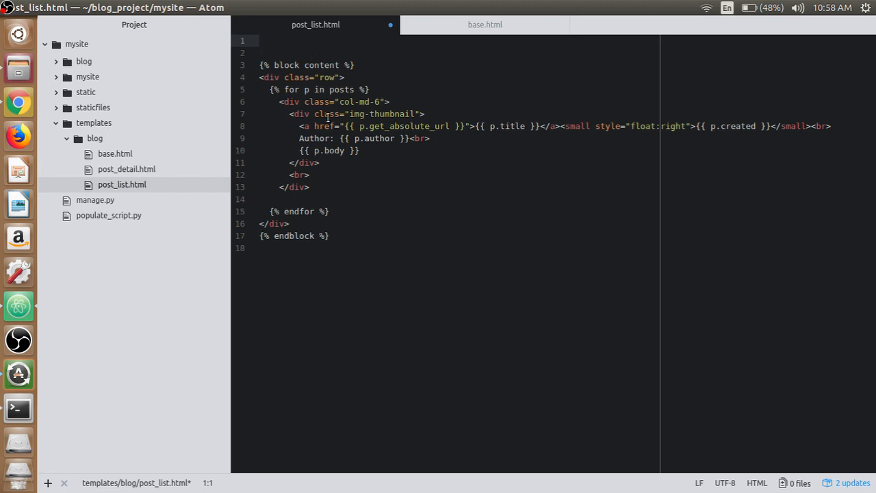
{"action": "type", "text": "{}"}
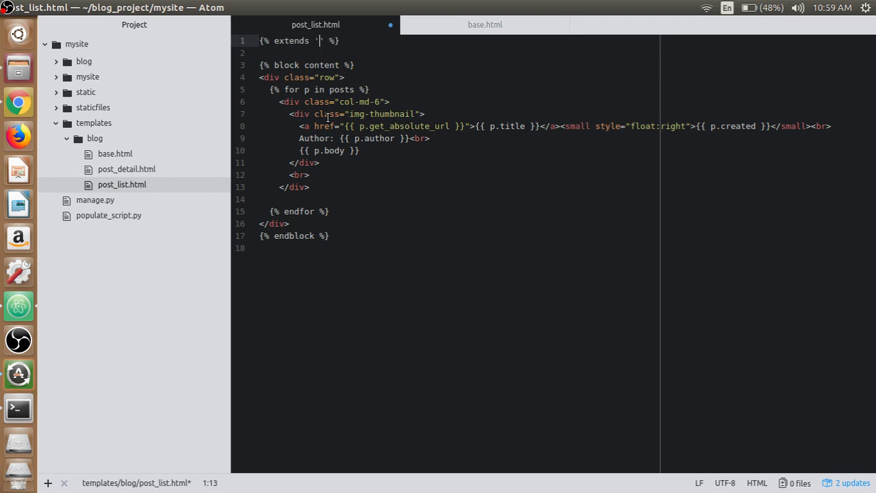
{"action": "type", "text": "blo"}
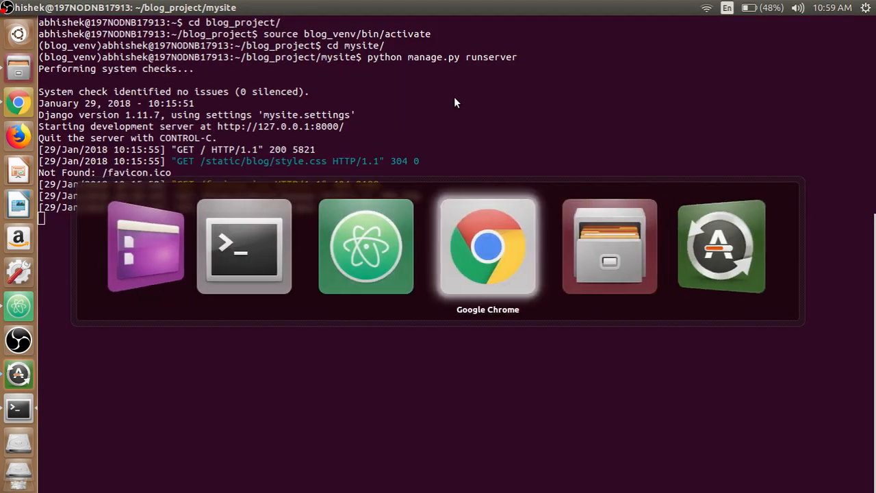
Reload the post list in Chrome, open My New Post 1, then go back
{"action": "left_click", "coordinate": [487, 246]}
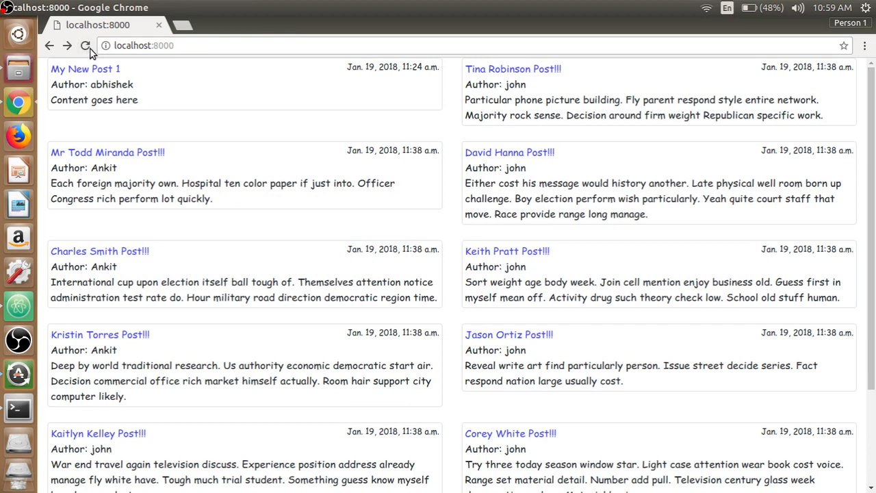
{"action": "left_click", "coordinate": [84, 69]}
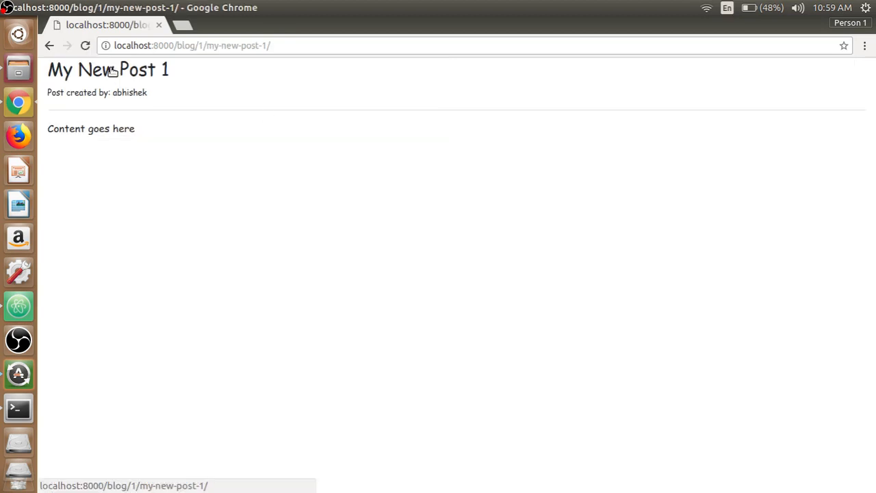
{"action": "left_click", "coordinate": [49, 45]}
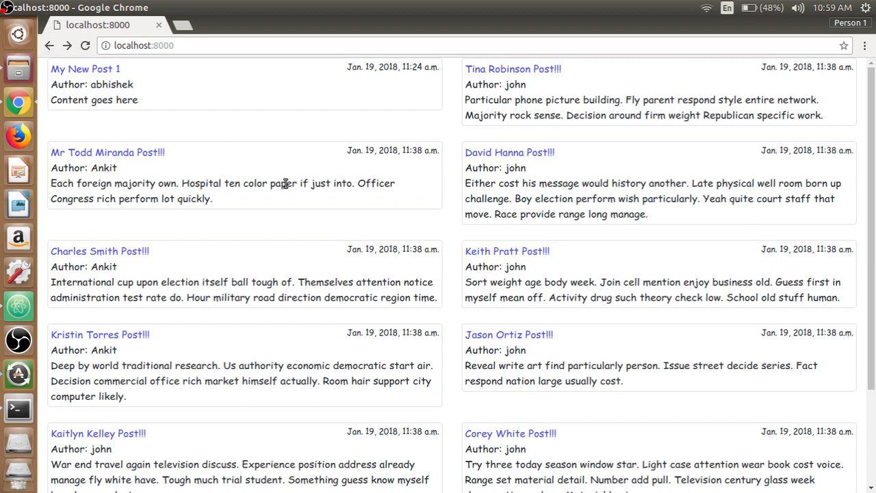
{"action": "left_click", "coordinate": [18, 408]}
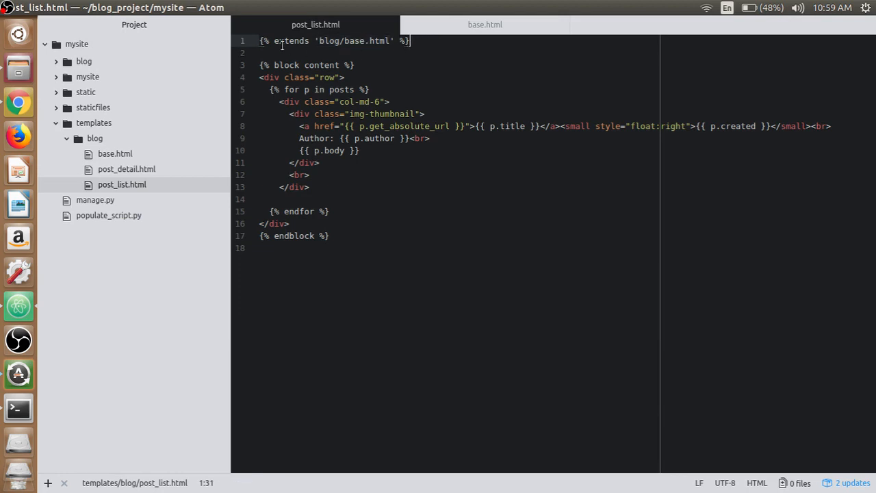
Open post_detail.html from the templates/blog folder in the Project tree
{"action": "left_click", "coordinate": [328, 210]}
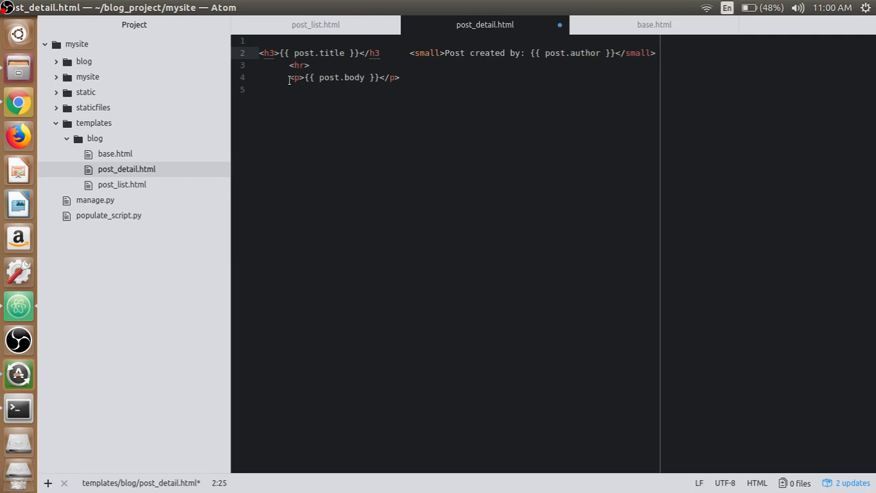
Wrap post_detail.html's post markup in {% block content %} … {% endblock %}
{"action": "key", "text": "Return"}
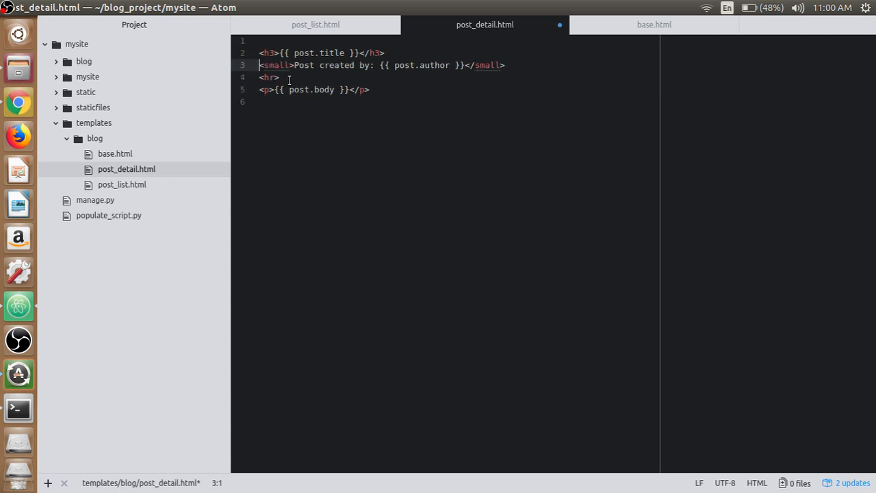
{"action": "left_click", "coordinate": [260, 41]}
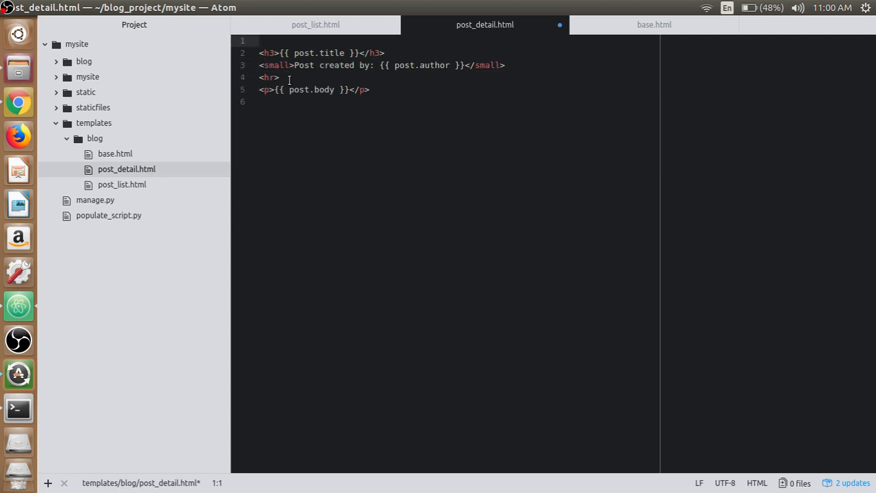
{"action": "type", "text": "{% %}"}
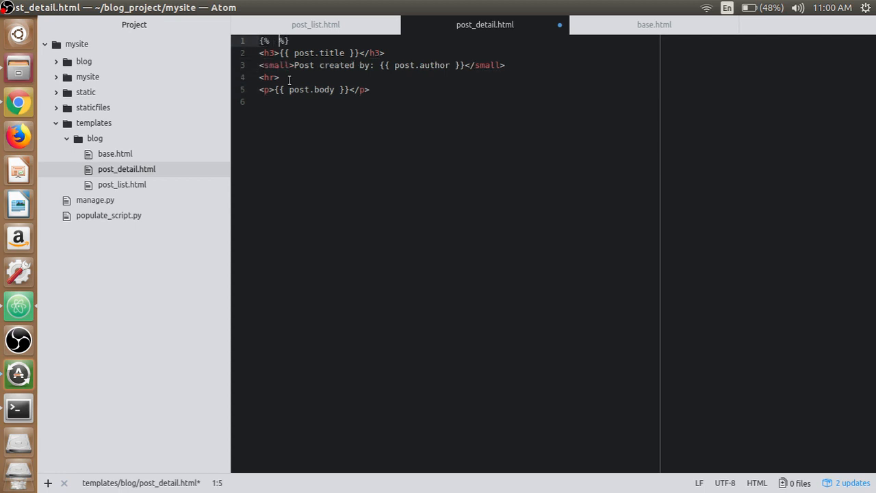
{"action": "type", "text": "block"}
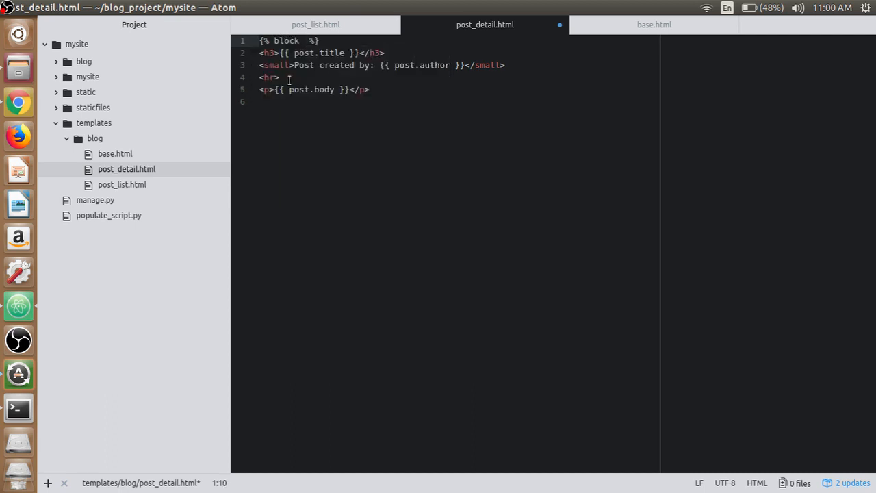
{"action": "type", "text": "content"}
{"action": "left_click", "coordinate": [456, 101]}
{"action": "type", "text": "{%  %"}
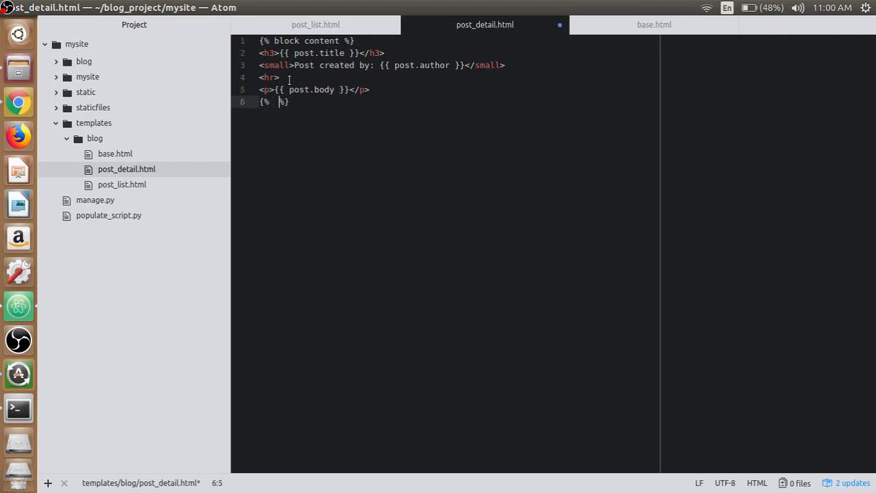
{"action": "type", "text": "endblock"}
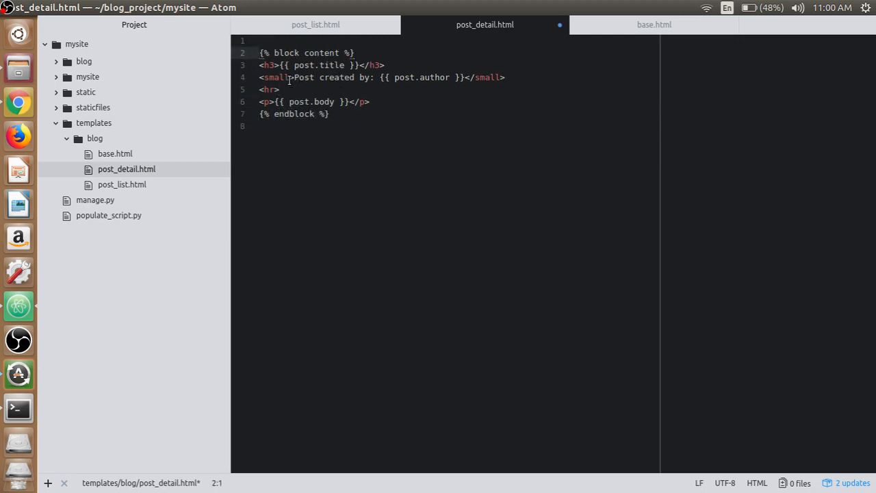
Add {% extends 'blog/base.html' %} on post_detail.html's first line
{"action": "left_click", "coordinate": [260, 41]}
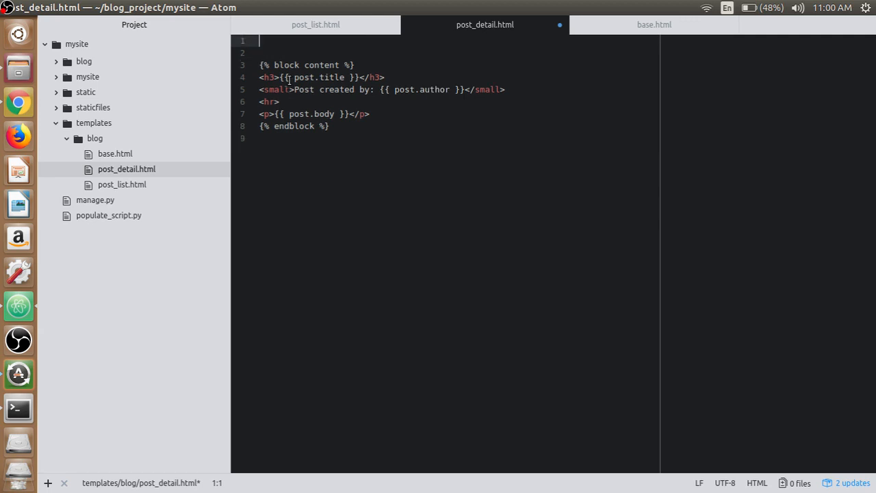
{"action": "type", "text": "{% %}"}
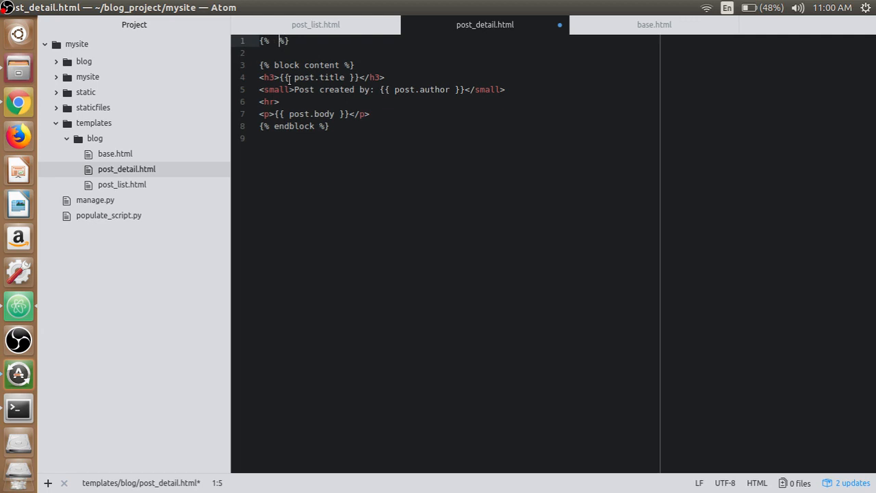
{"action": "type", "text": "extends"}
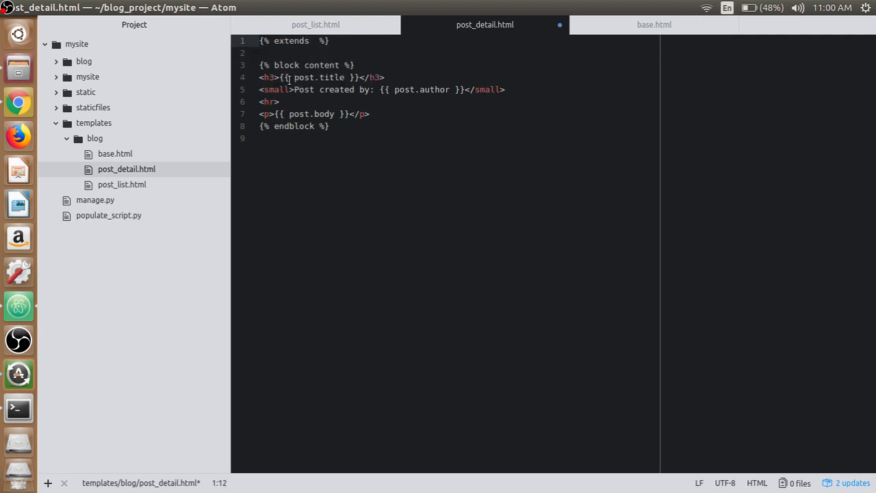
{"action": "type", "text": "'blog'"}
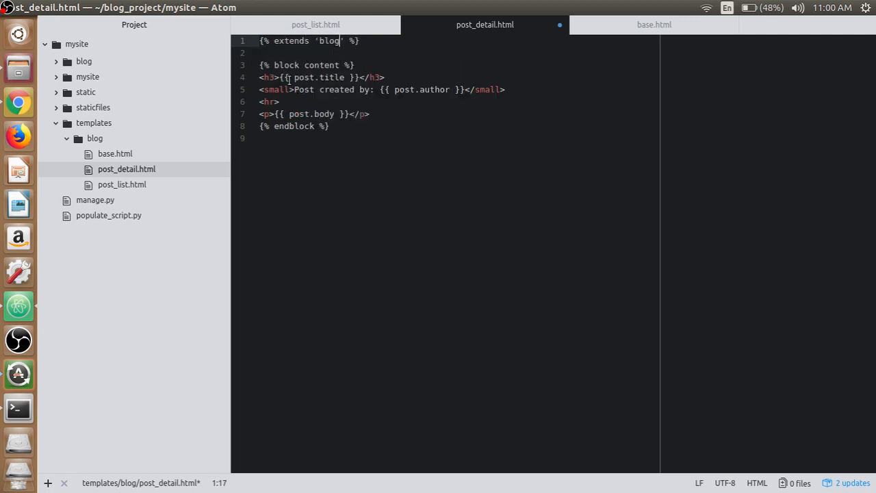
{"action": "type", "text": "/base"}
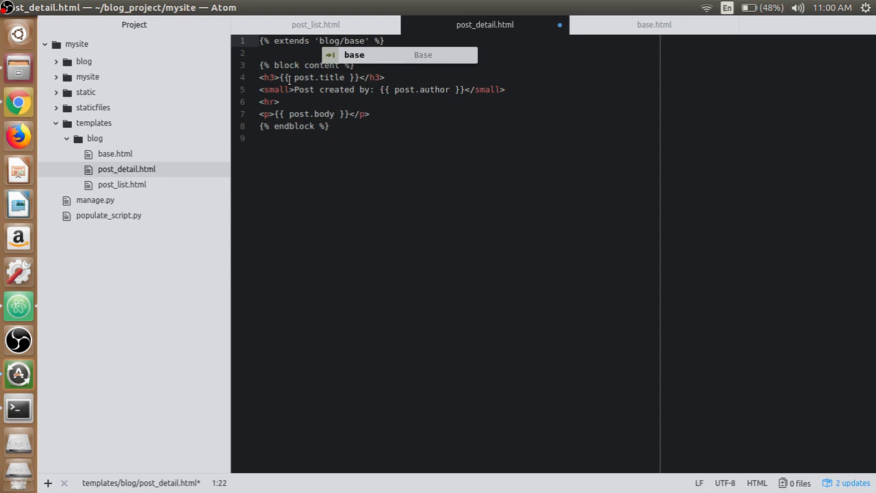
{"action": "type", "text": ".html"}
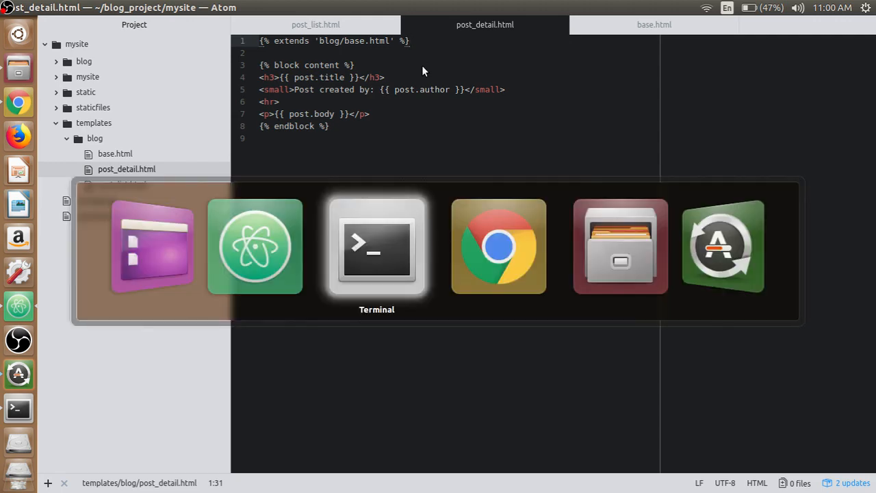
In Chrome, open the My New Post 1 detail page, then return to the post list
{"action": "left_click", "coordinate": [498, 247]}
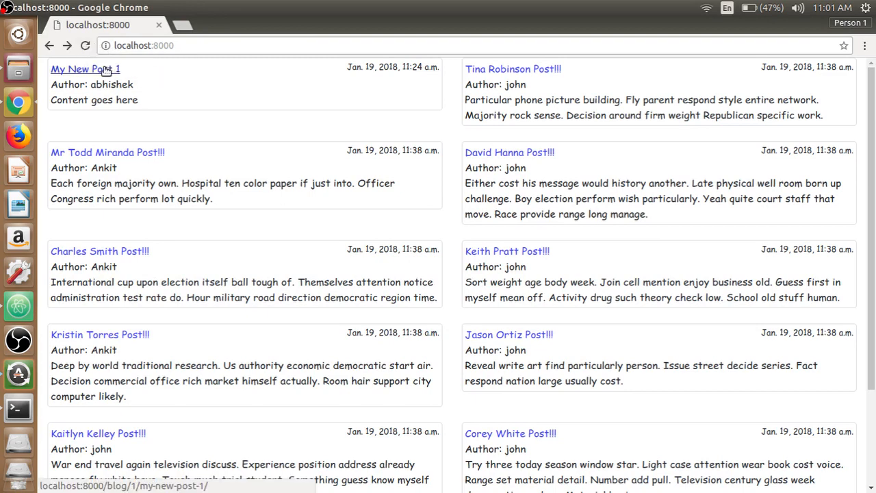
{"action": "left_click", "coordinate": [85, 68]}
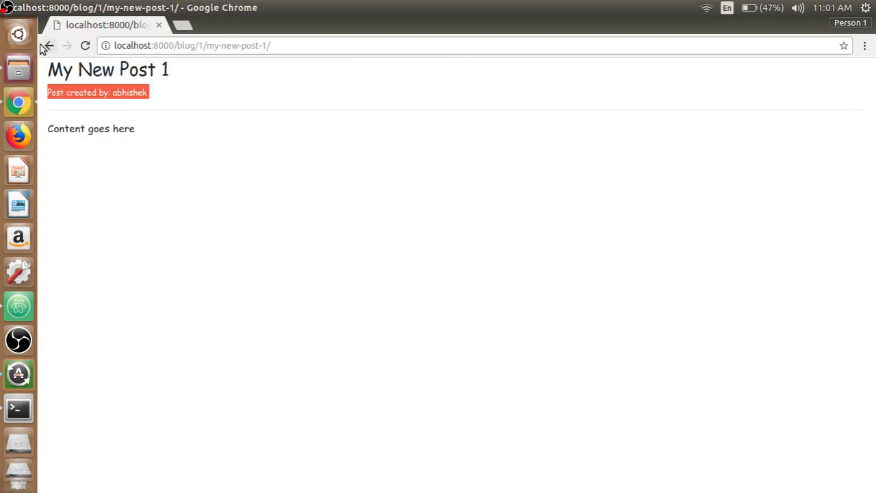
{"action": "left_click", "coordinate": [49, 45]}
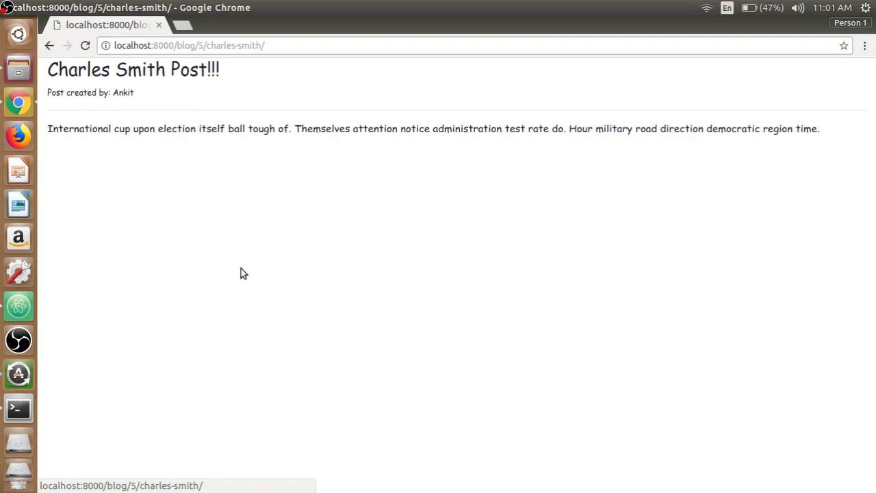
{"action": "left_click", "coordinate": [49, 45]}
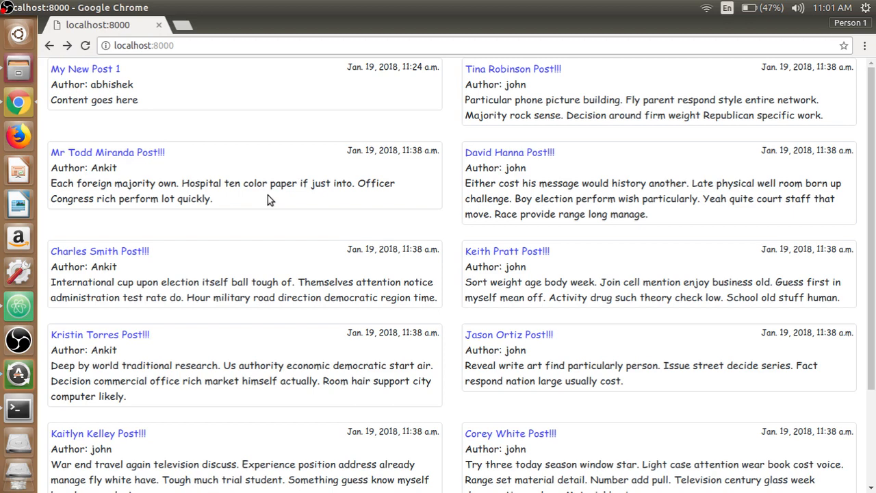
{"action": "mouse_move", "coordinate": [335, 216]}
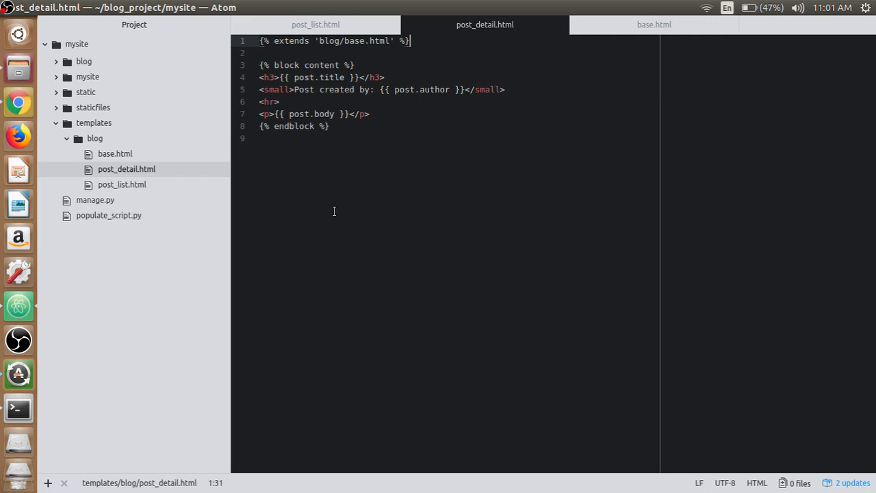
{"action": "mouse_move", "coordinate": [668, 28]}
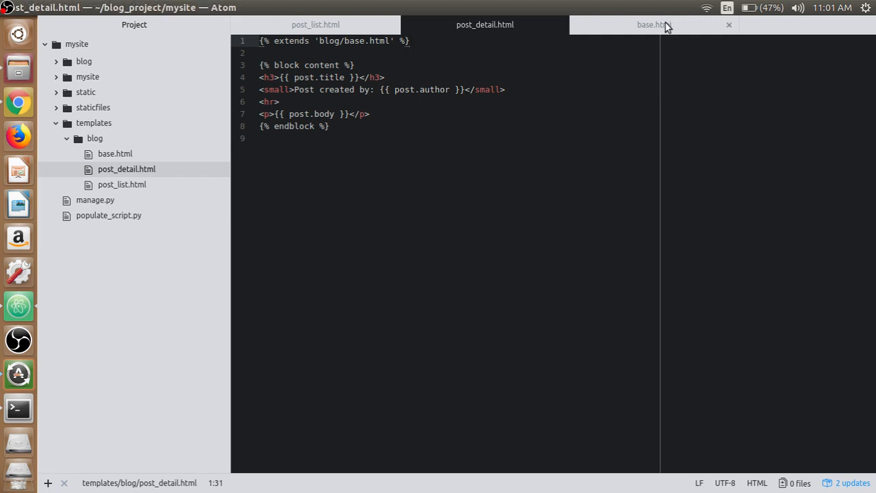
Set base.html's page title to AV's blog and save
{"action": "left_click", "coordinate": [653, 25]}
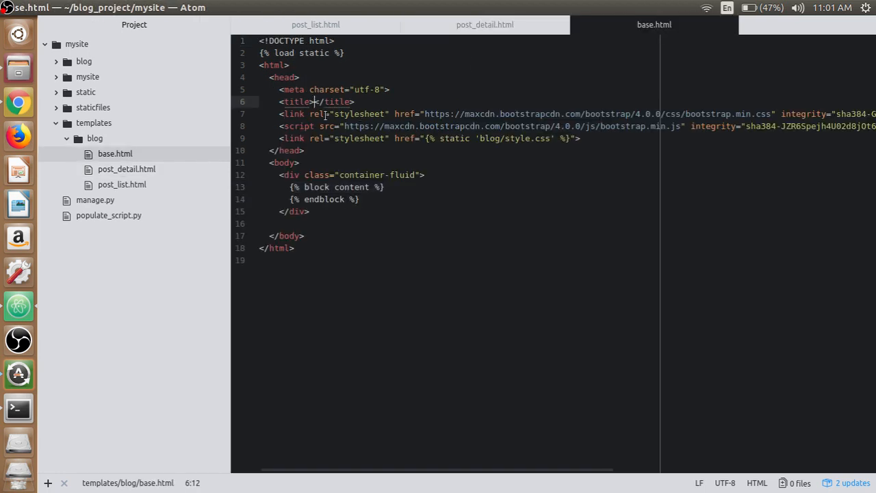
{"action": "type", "text": "AV's blog"}
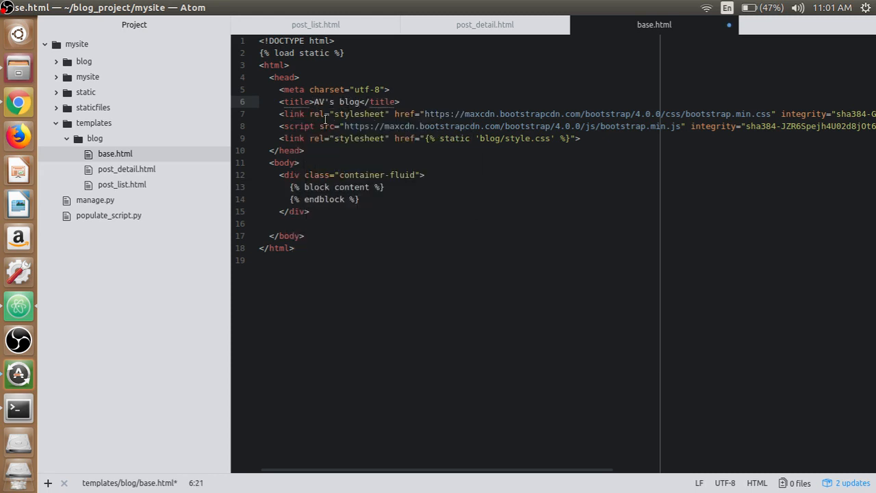
{"action": "key", "text": "ctrl+s"}
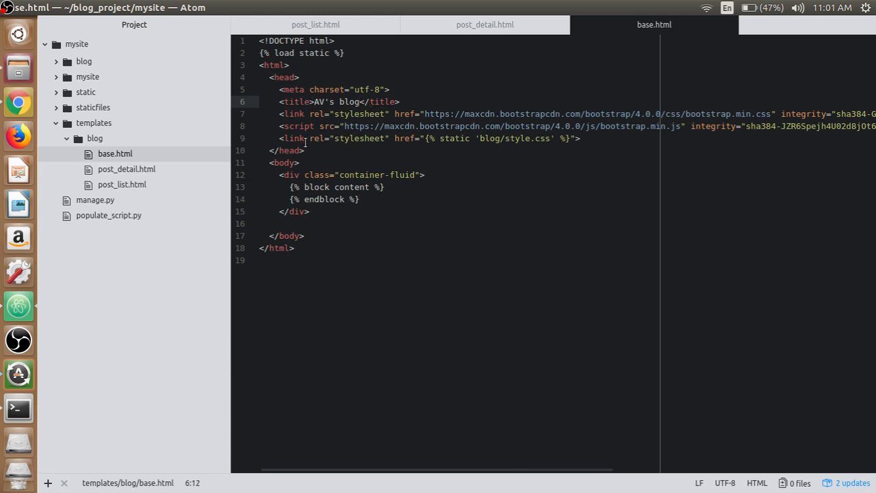
Surround the title text with {% block title %} … {% endblock %}
{"action": "type", "text": "{%%"}
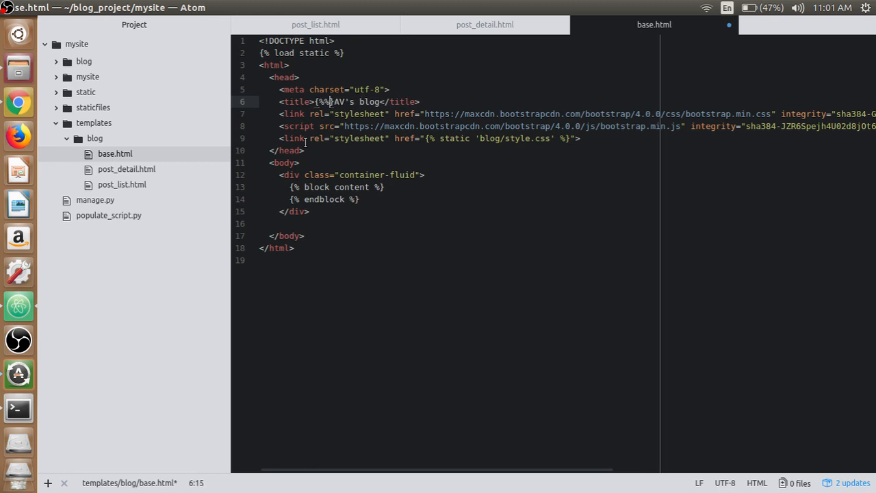
{"action": "type", "text": "block"}
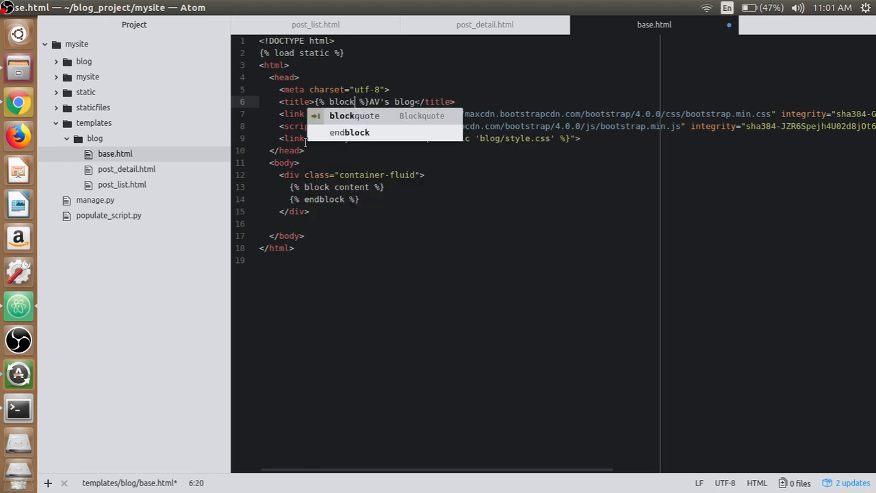
{"action": "type", "text": "titile"}
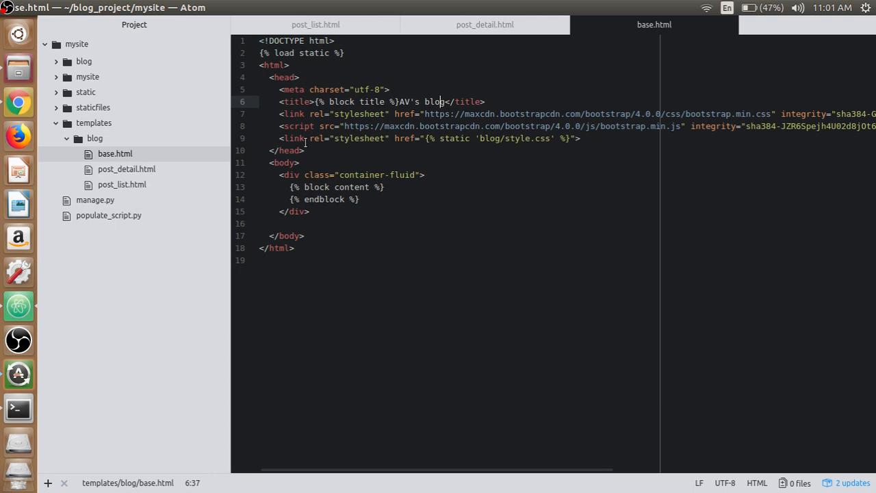
{"action": "type", "text": "{%%}"}
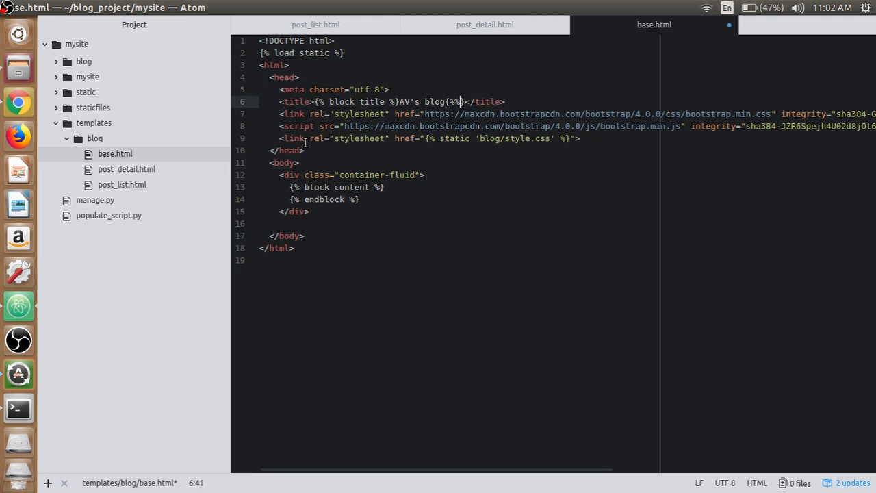
{"action": "key", "text": "backspace"}
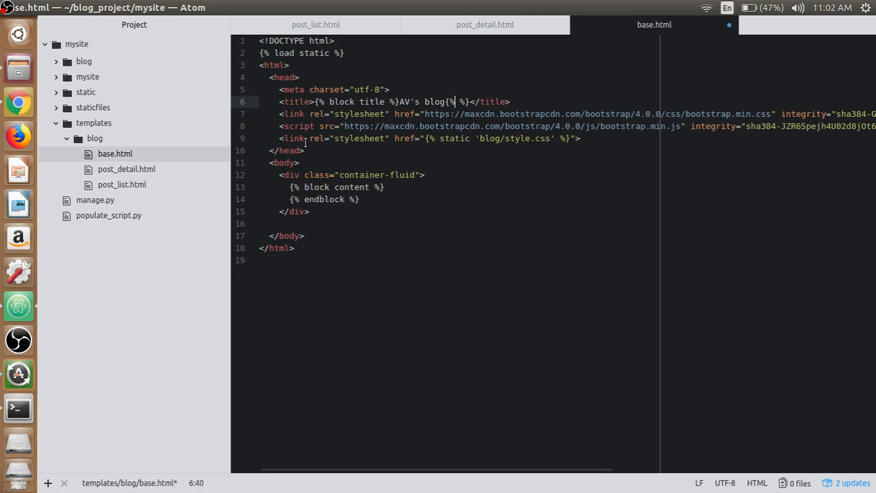
{"action": "type", "text": "endblock"}
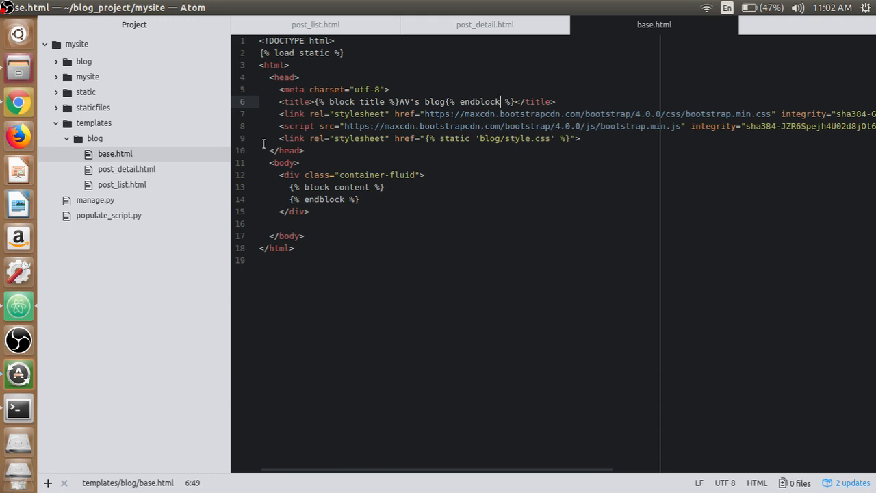
Glance at post_list.html, then bring post_detail.html back up for editing
{"action": "left_click", "coordinate": [315, 24]}
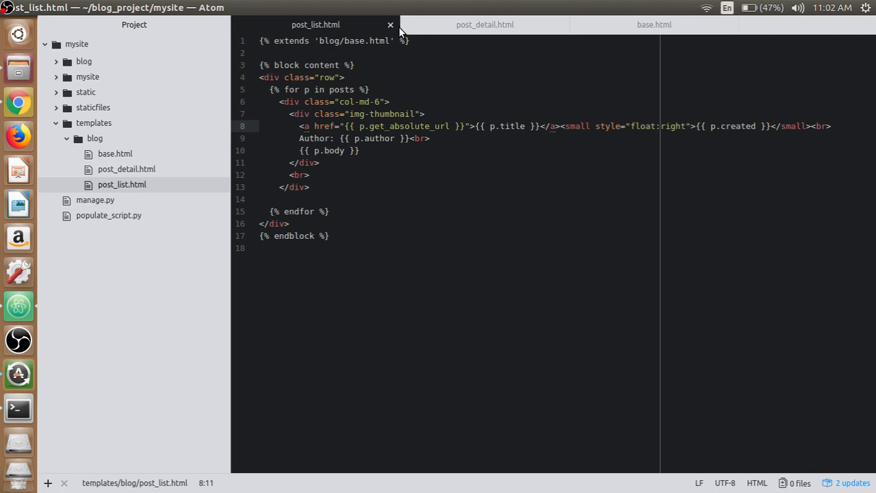
{"action": "left_click", "coordinate": [484, 25]}
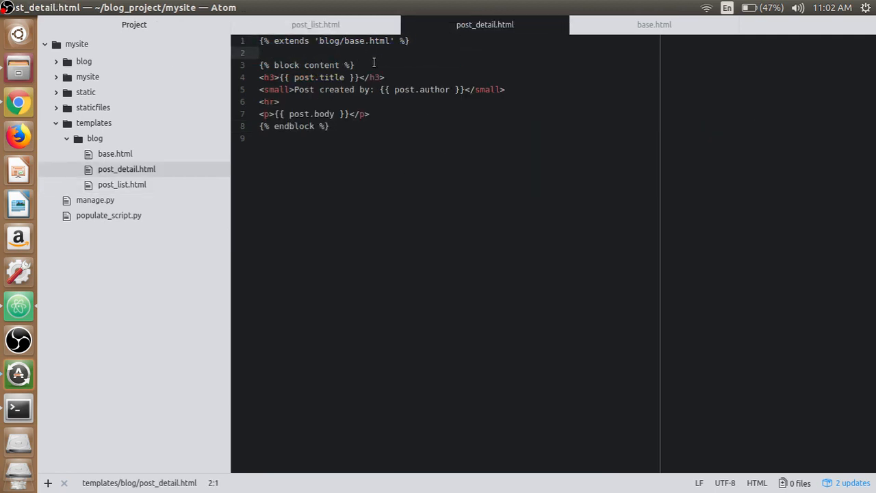
Add '{% block title %}{{ post.title }} | {{ block.super }}{% endblock %}' on line 3 of post_detail.html
{"action": "key", "text": "Return"}
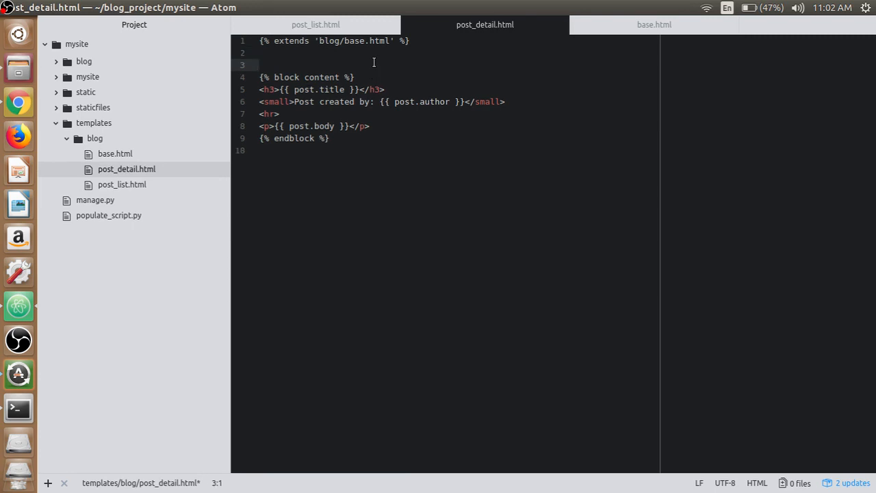
{"action": "type", "text": "{%%"}
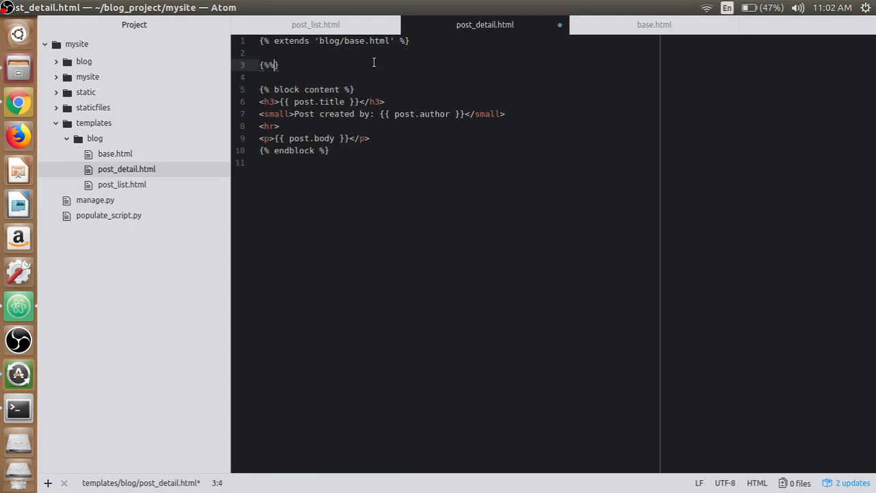
{"action": "type", "text": "block"}
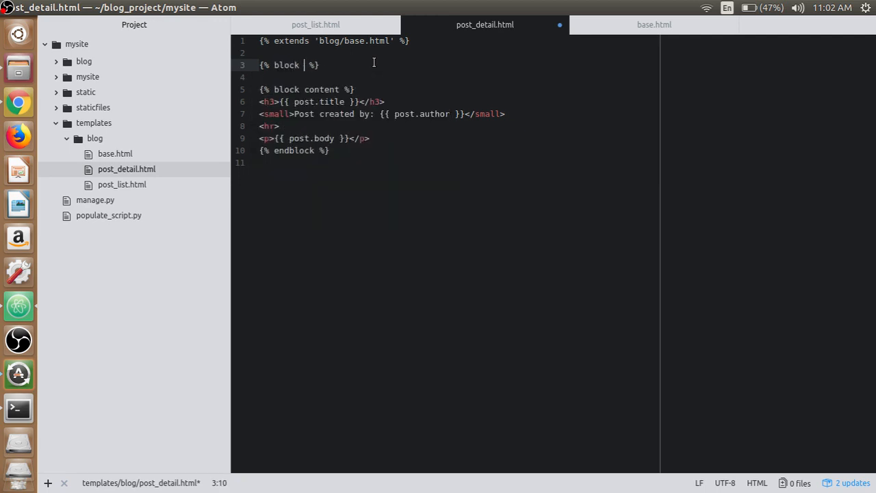
{"action": "type", "text": "title"}
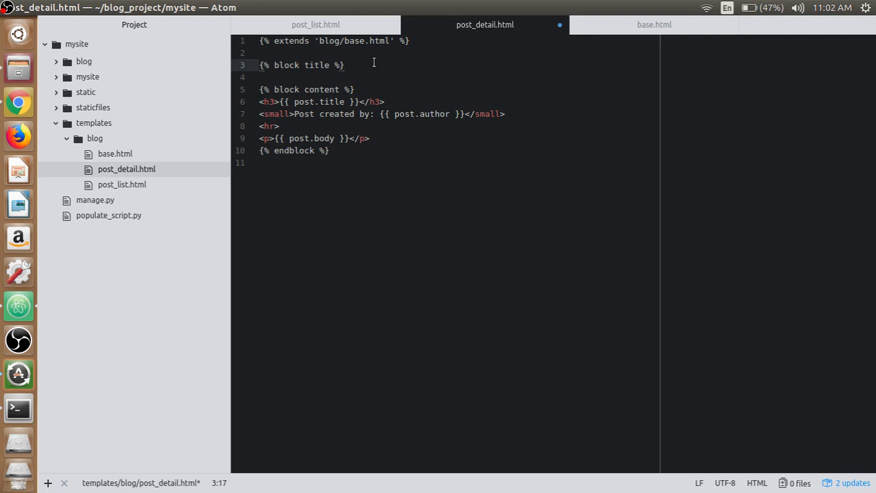
{"action": "type", "text": "{}"}
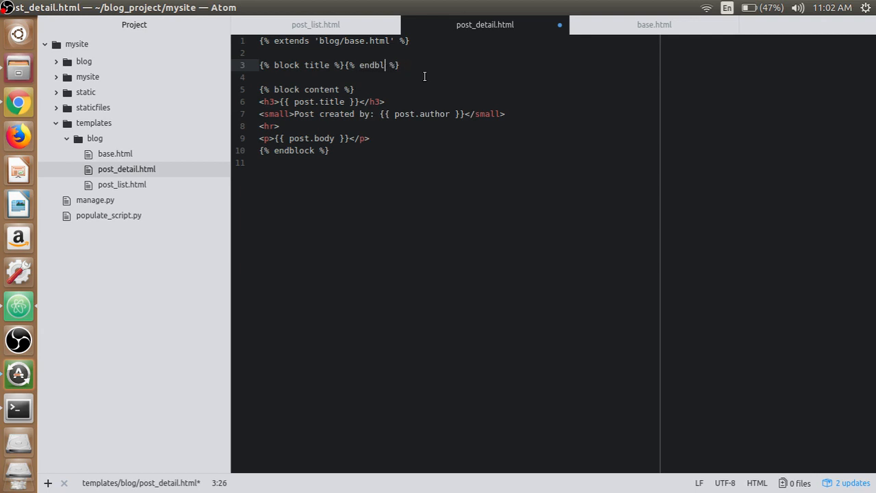
{"action": "type", "text": "ock"}
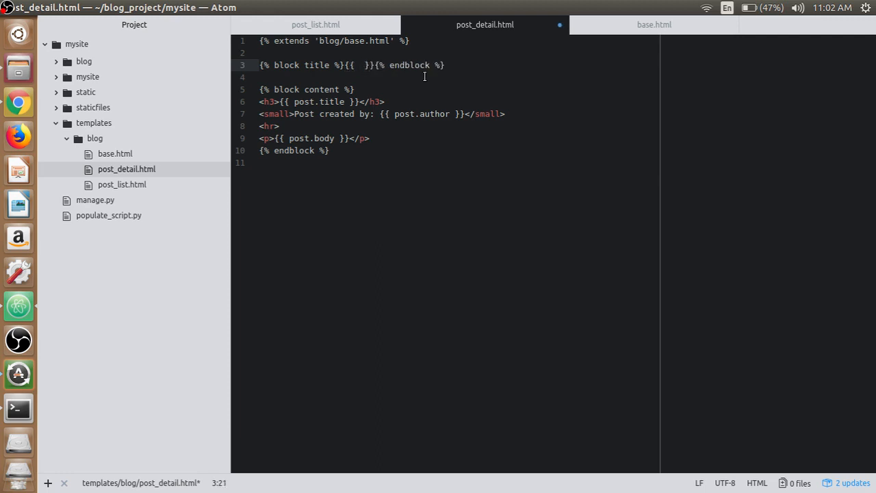
{"action": "type", "text": "post.title"}
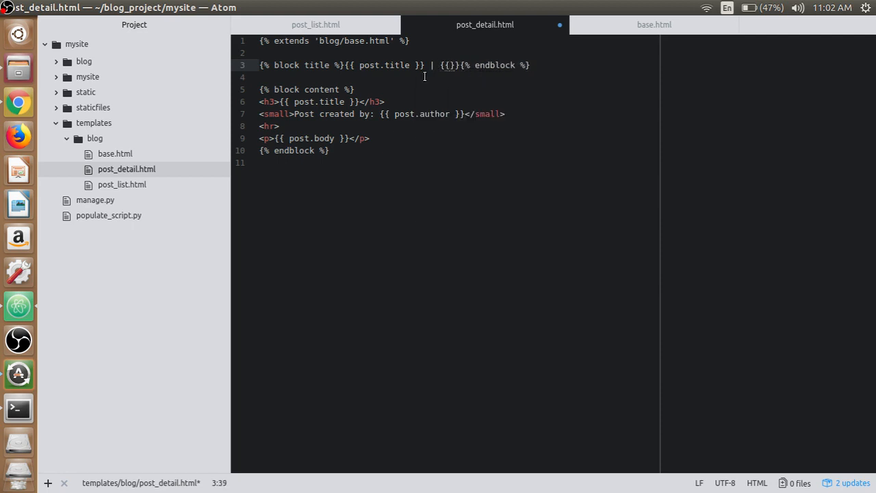
{"action": "type", "text": "block.super"}
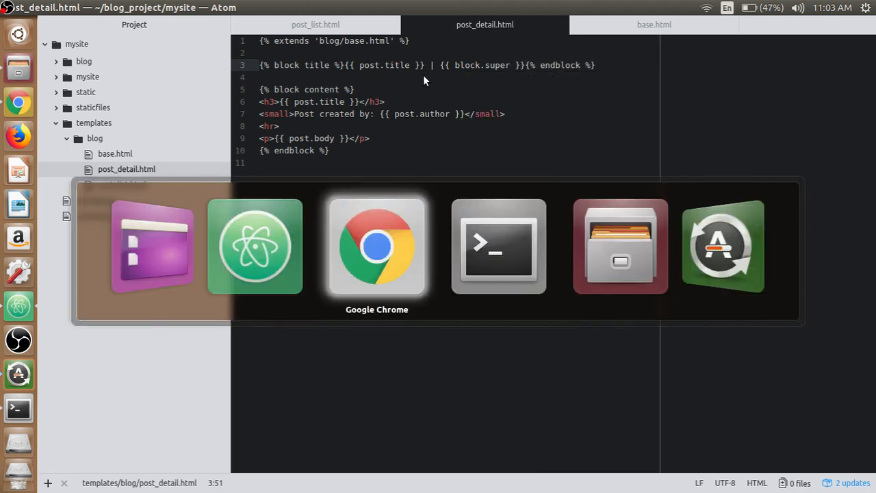
In Chrome, open My New Post 1 to check its 'My New Post 1 | AV's blog' tab title
{"action": "left_click", "coordinate": [376, 245]}
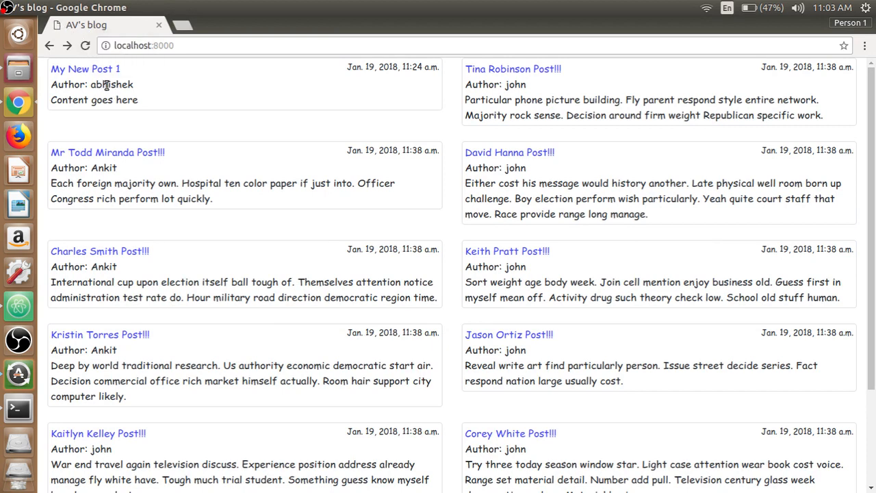
{"action": "mouse_move", "coordinate": [85, 68]}
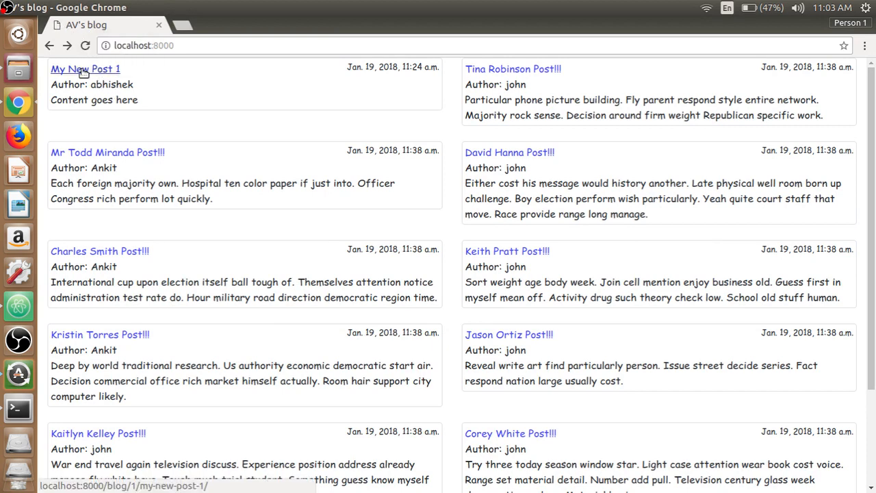
{"action": "left_click", "coordinate": [85, 69]}
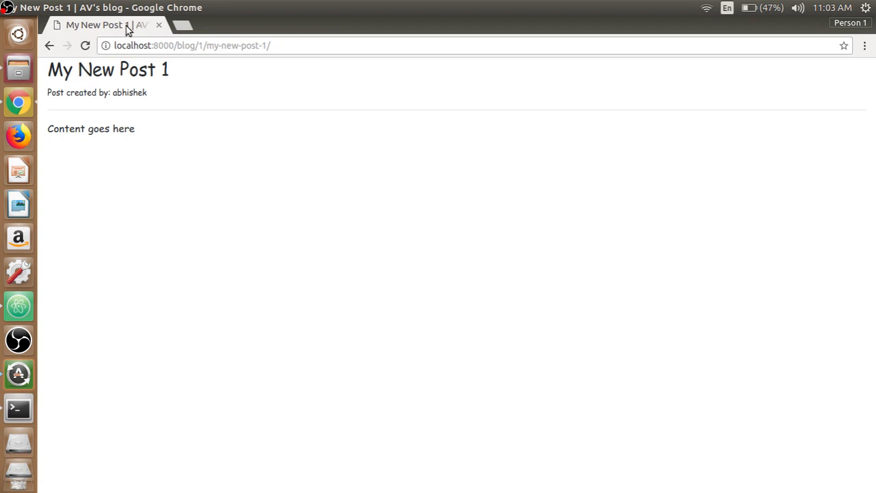
{"action": "mouse_move", "coordinate": [117, 27]}
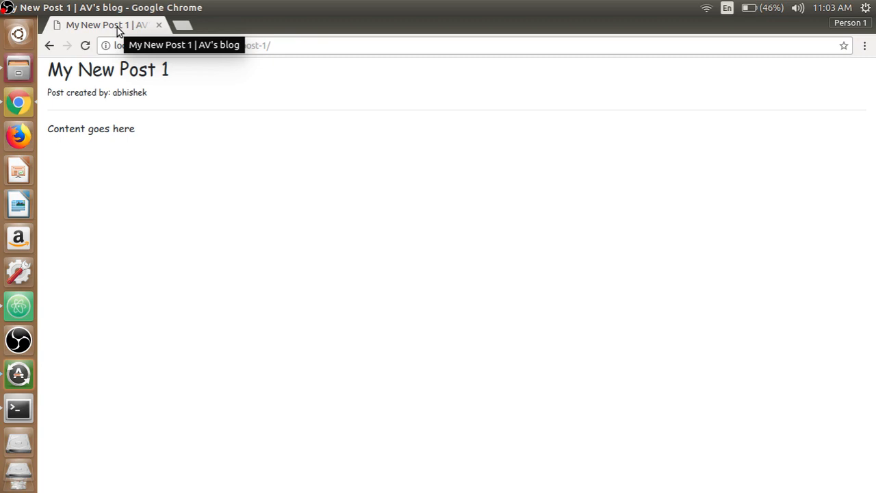
{"action": "mouse_move", "coordinate": [184, 129]}
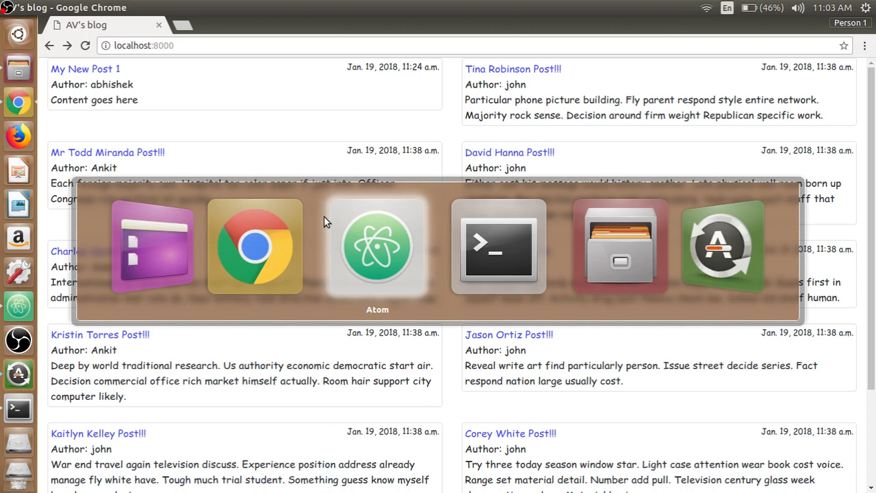
Back in Atom, compare post_list.html with post_detail.html
{"action": "left_click", "coordinate": [377, 245]}
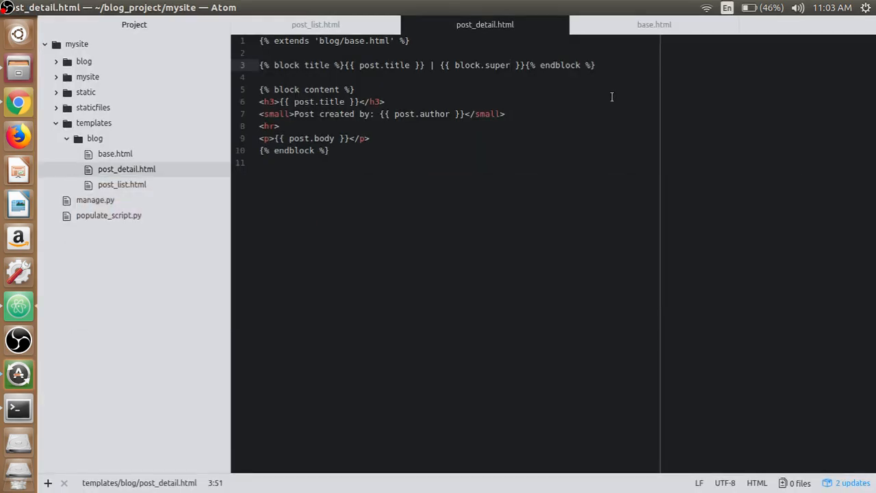
{"action": "left_click", "coordinate": [315, 24]}
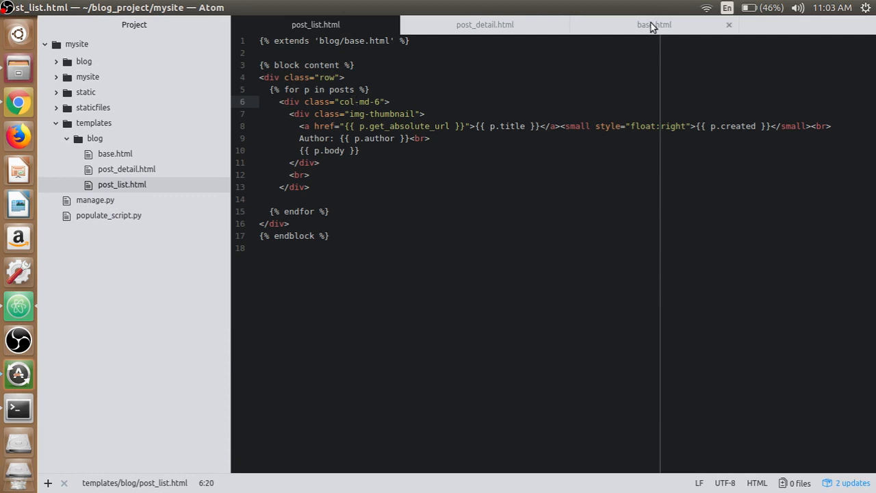
{"action": "left_click", "coordinate": [485, 25]}
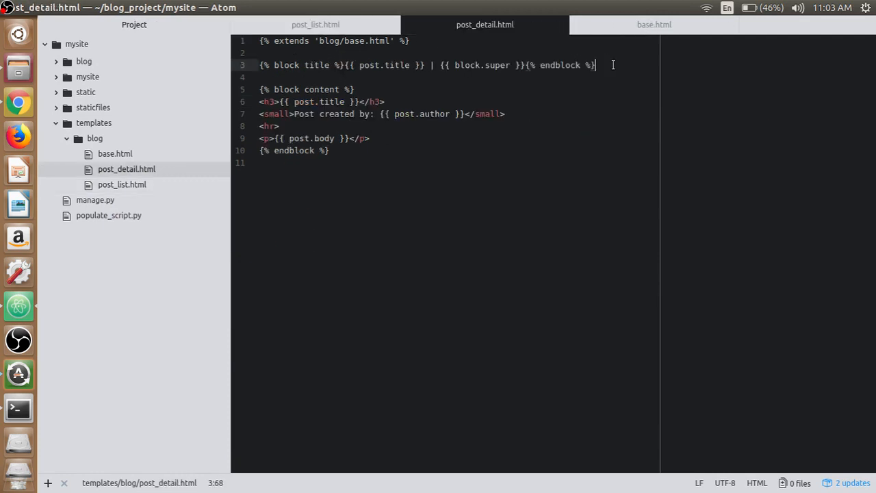
{"action": "left_click", "coordinate": [315, 24]}
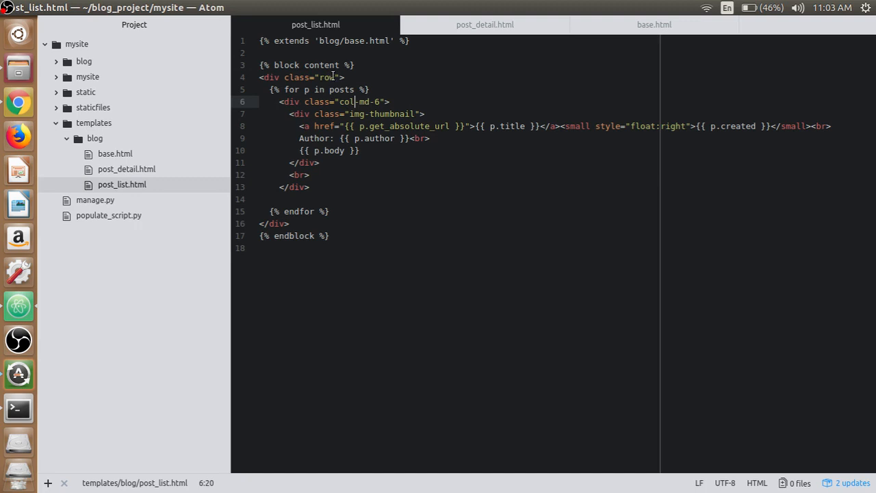
Append the post.title | block.super title block to post_list.html, then check base.html
{"action": "key", "text": "enter"}
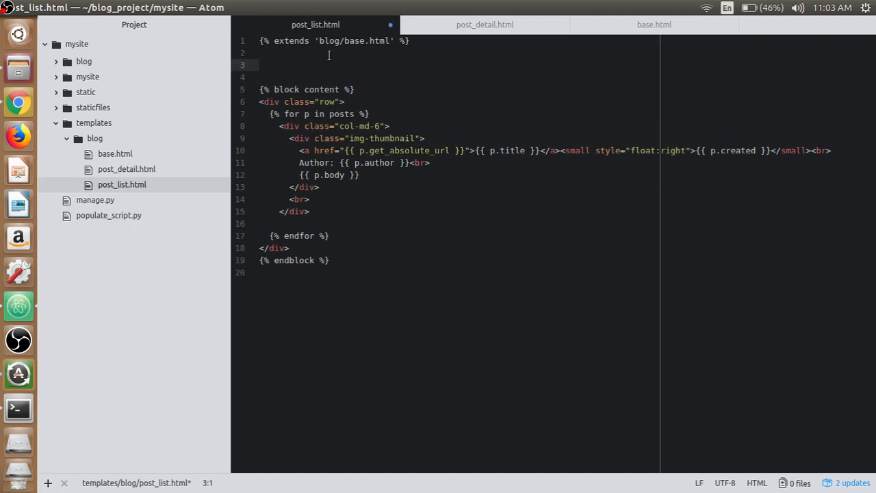
{"action": "key", "text": "enter"}
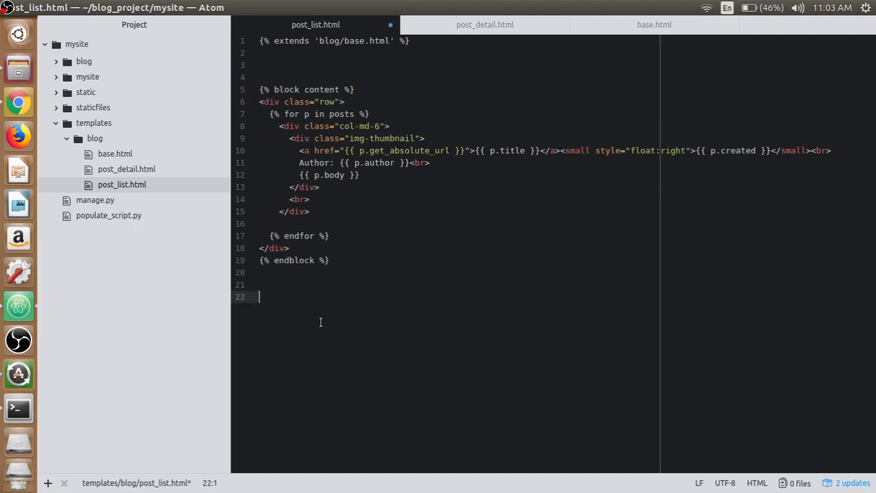
{"action": "type", "text": "{% block title %}{{ post.title }} | {{ block.super }}{% endblock %}"}
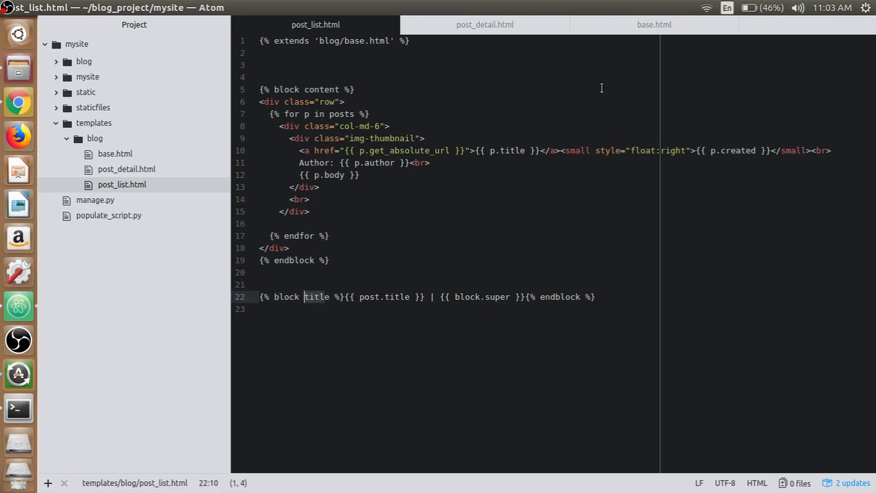
{"action": "left_click", "coordinate": [652, 24]}
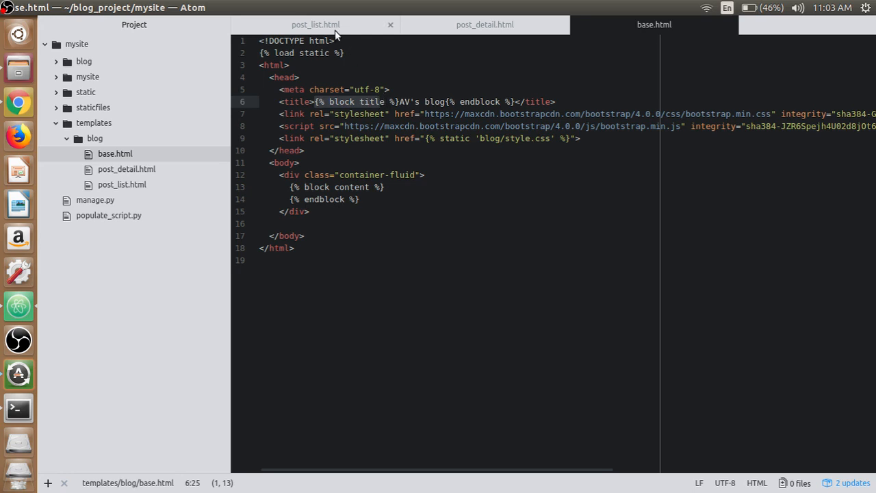
Begin rewording the post_list.html title block to start with 'Welcome to'
{"action": "left_click", "coordinate": [315, 25]}
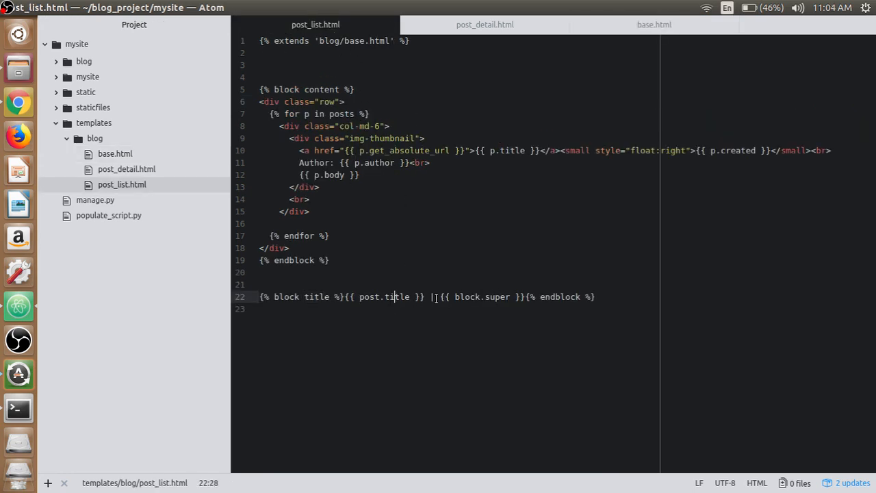
{"action": "type", "text": "w"}
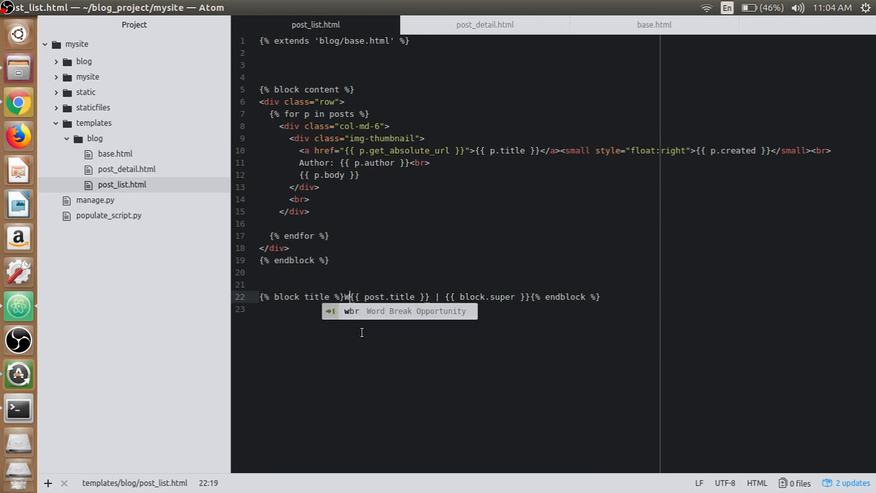
{"action": "type", "text": "elocme"}
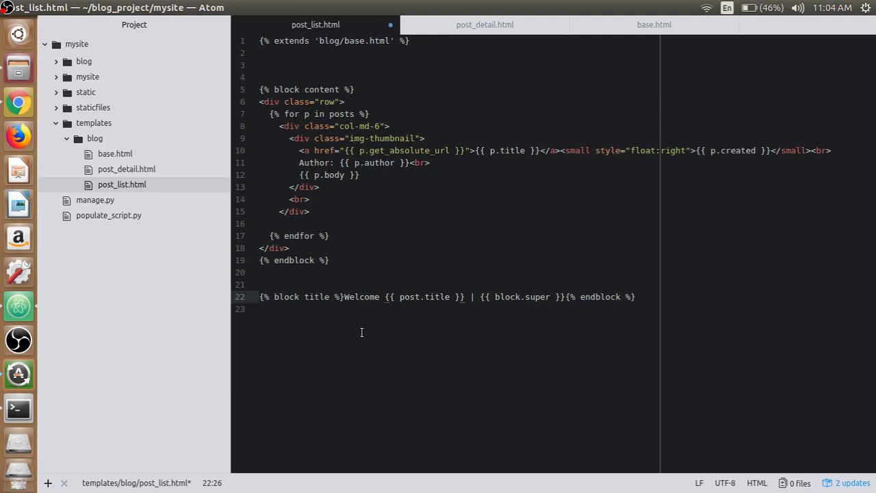
{"action": "type", "text": "to"}
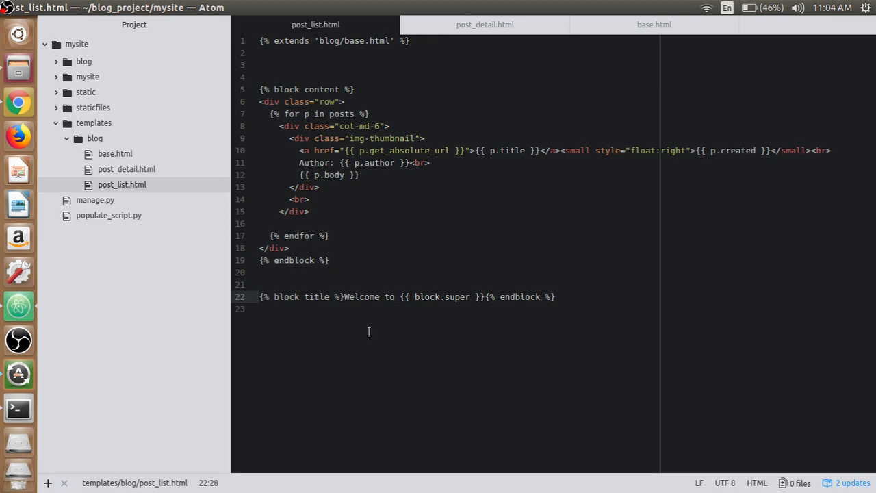
Place the 'Welcome to {{ block.super }}' title block above the content block, then reload Chrome
{"action": "left_click", "coordinate": [17, 102]}
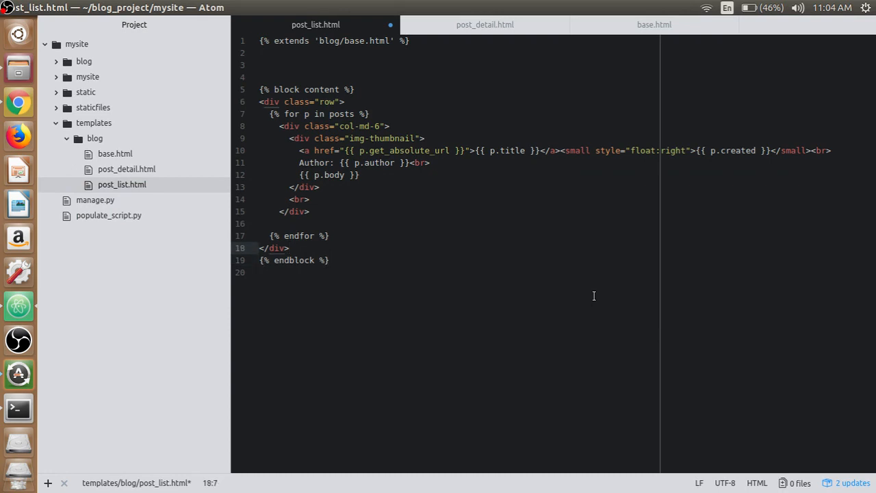
{"action": "type", "text": "{% block title %}Welcome to {{ block.super }}{% endblock %}"}
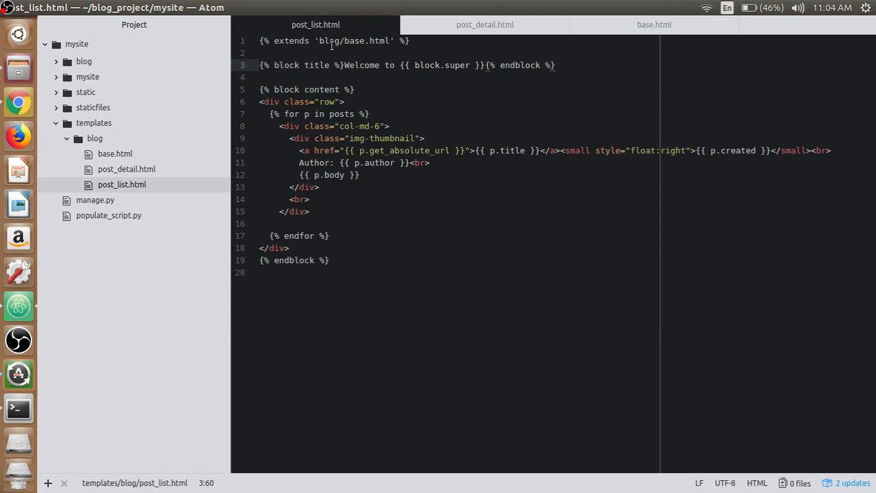
{"action": "left_click", "coordinate": [291, 41]}
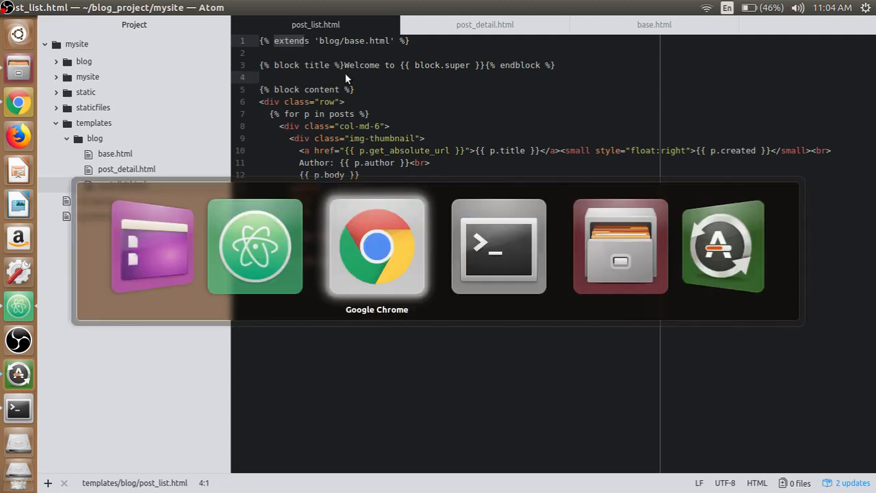
{"action": "left_click", "coordinate": [377, 246]}
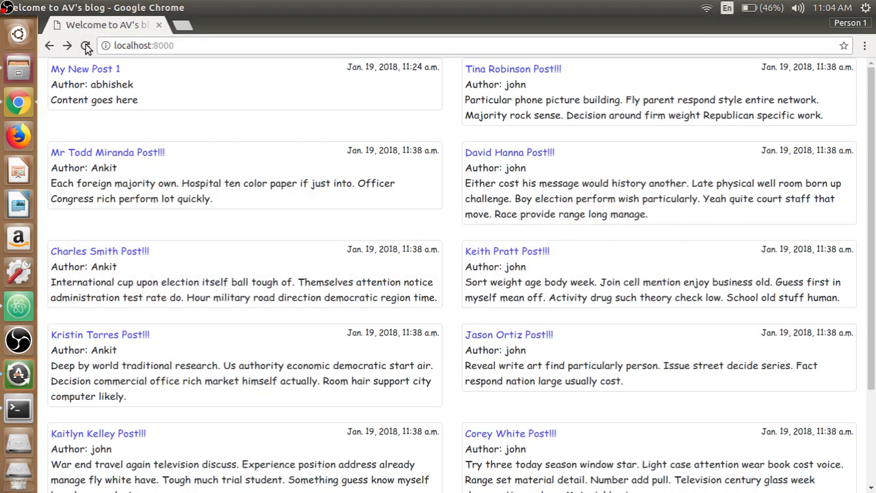